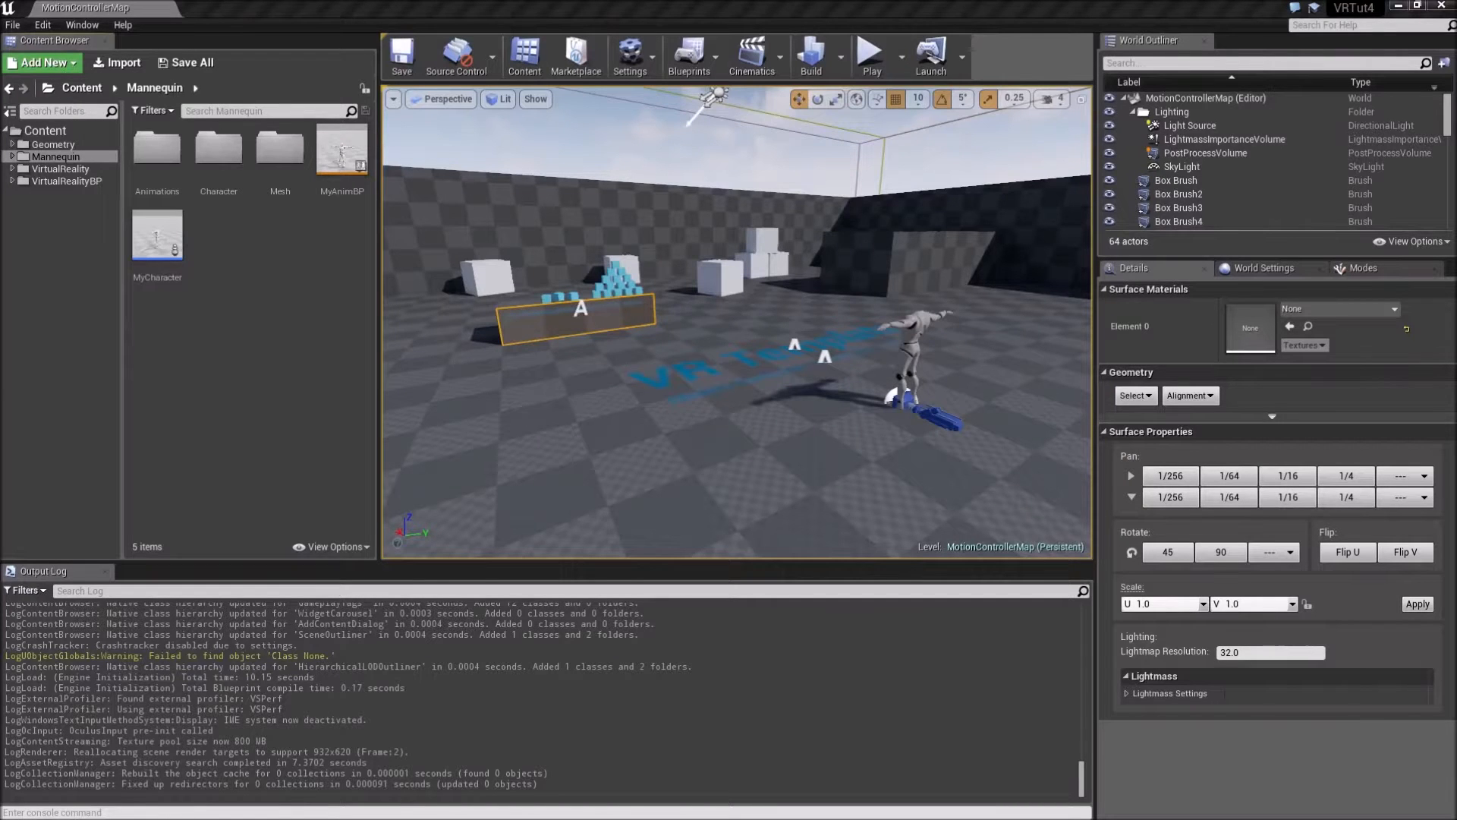
{"action": "mouse_move", "coordinate": [341, 149]}
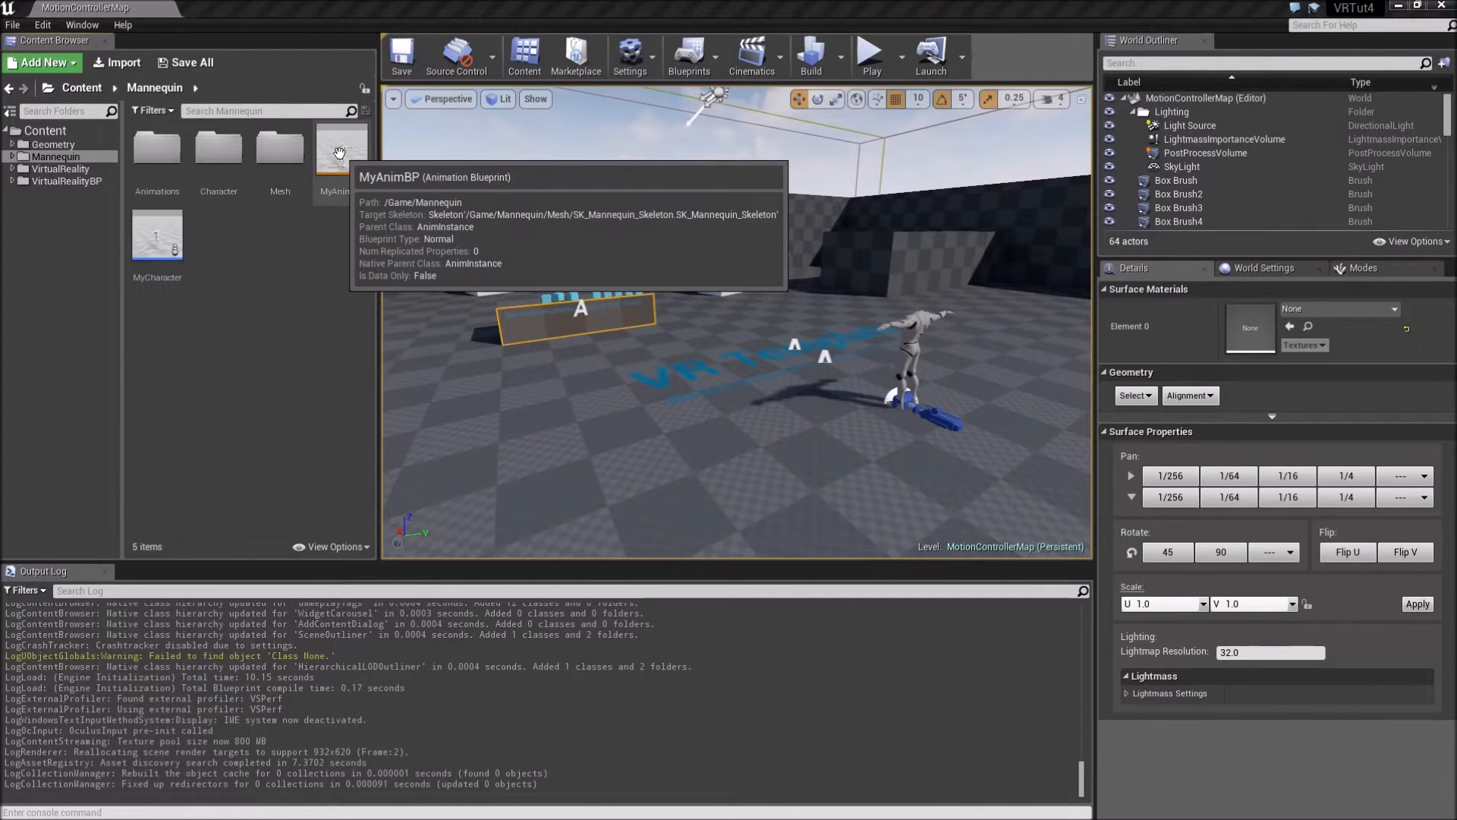
Open the MyAnimBP animation blueprint from the Mannequin folder in the Content Browser.
{"action": "double_click", "coordinate": [334, 149]}
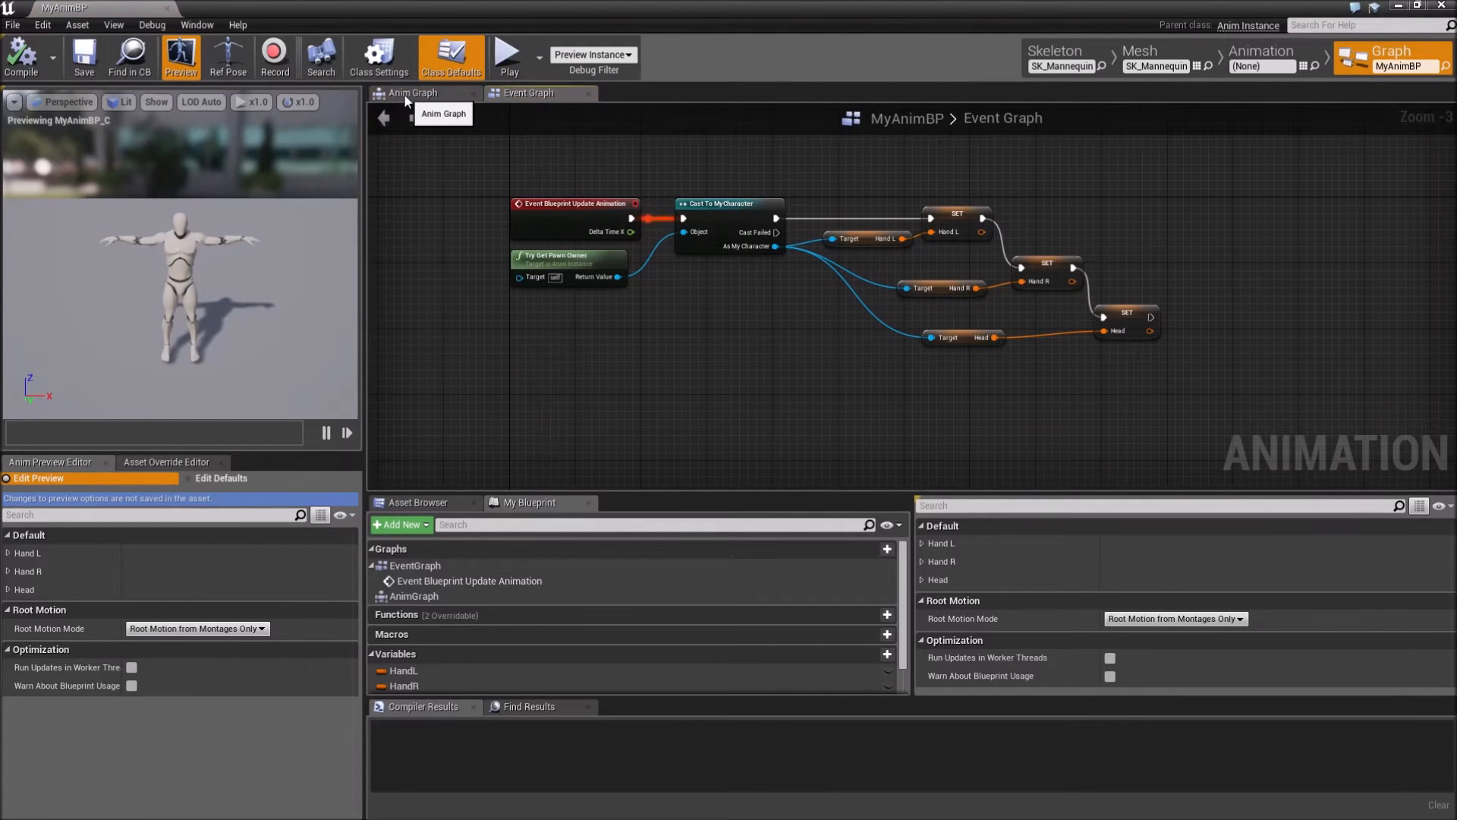
In the Anim Graph, search 'ikinema' and add the IKinema for VR rig node.
{"action": "left_click", "coordinate": [412, 92]}
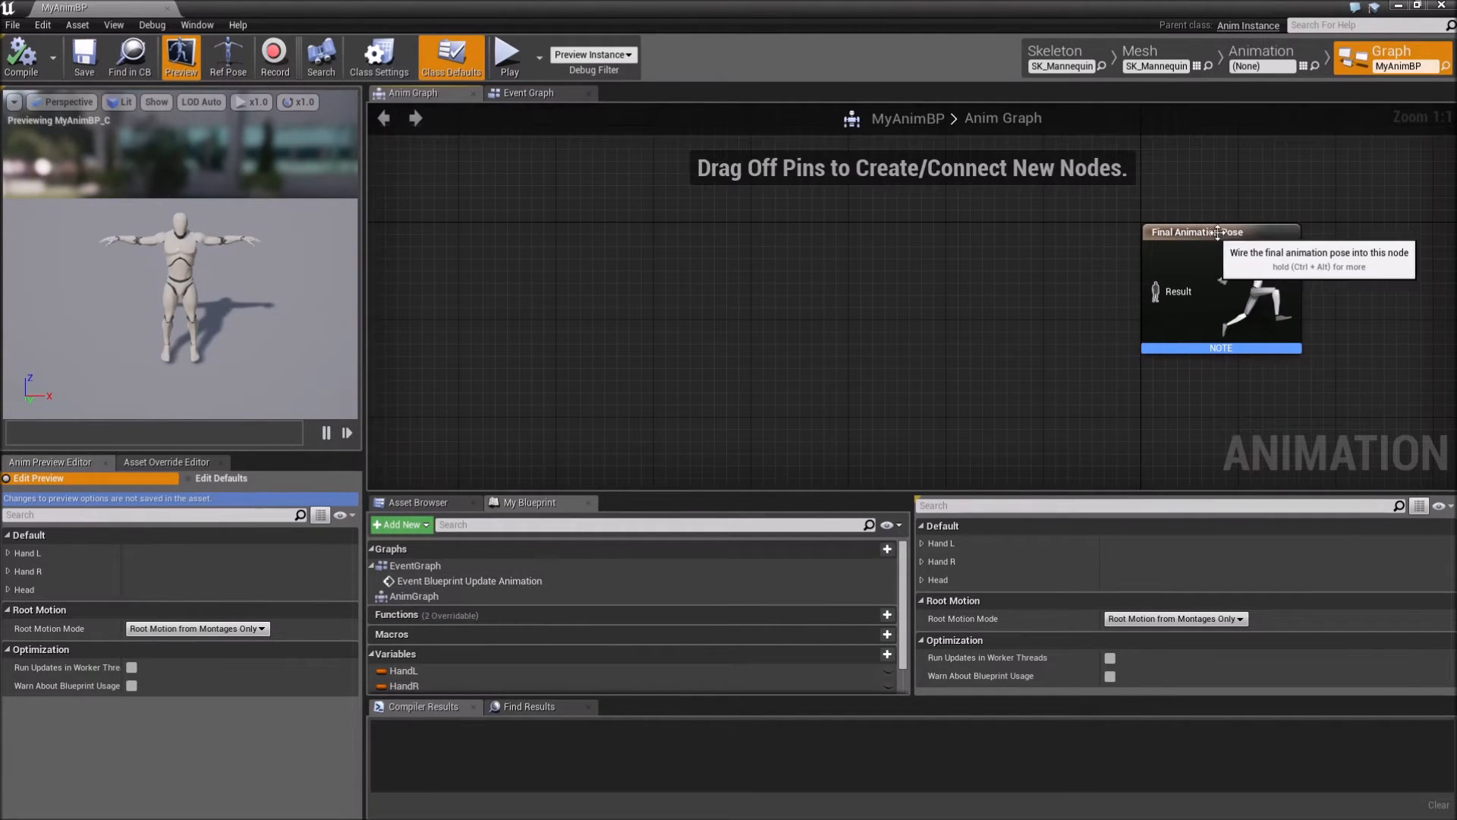
{"action": "mouse_move", "coordinate": [716, 303]}
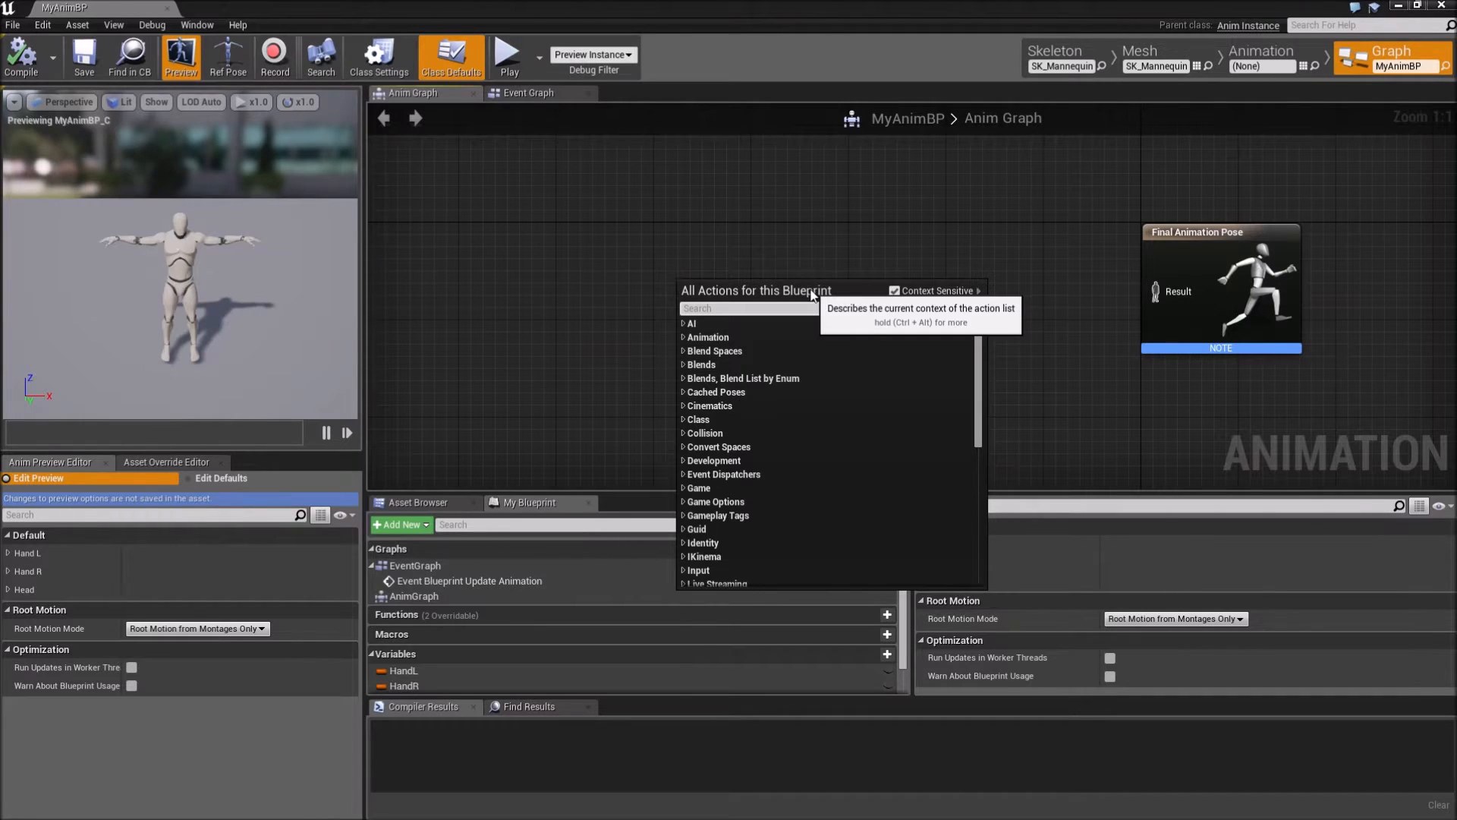
{"action": "type", "text": "ikinema vr"}
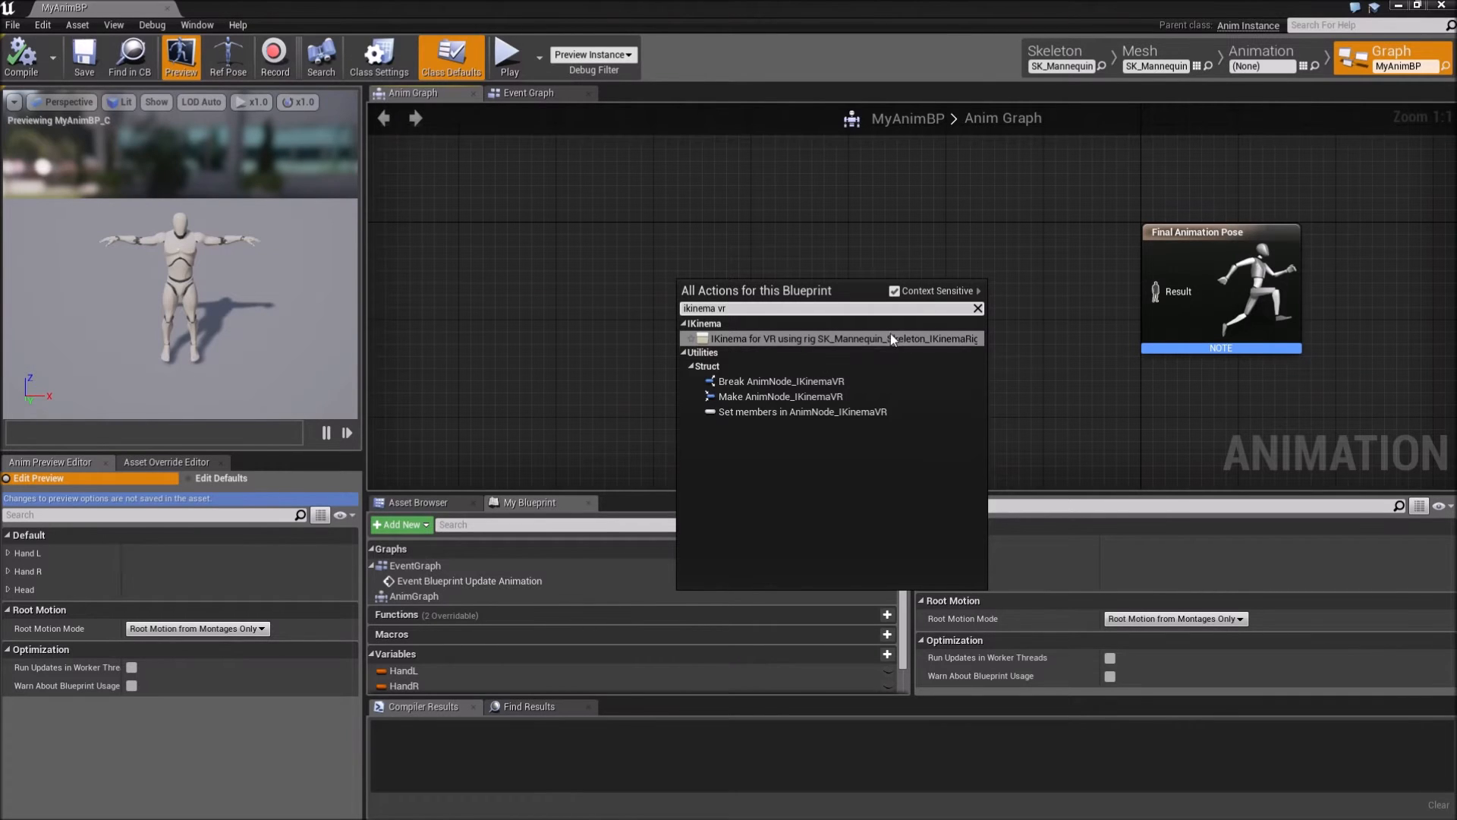
{"action": "left_click", "coordinate": [841, 337]}
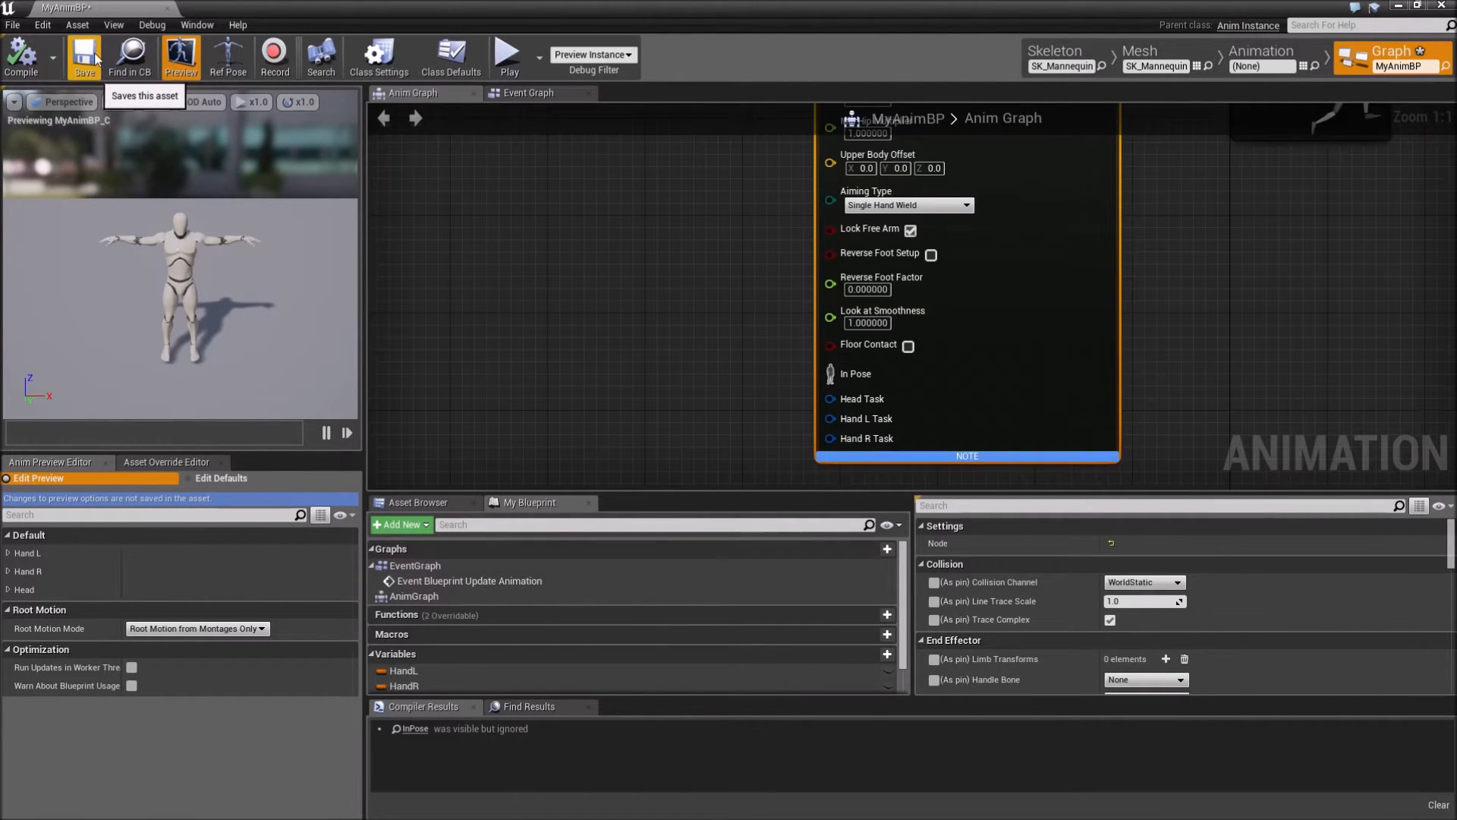
{"action": "mouse_move", "coordinate": [968, 455]}
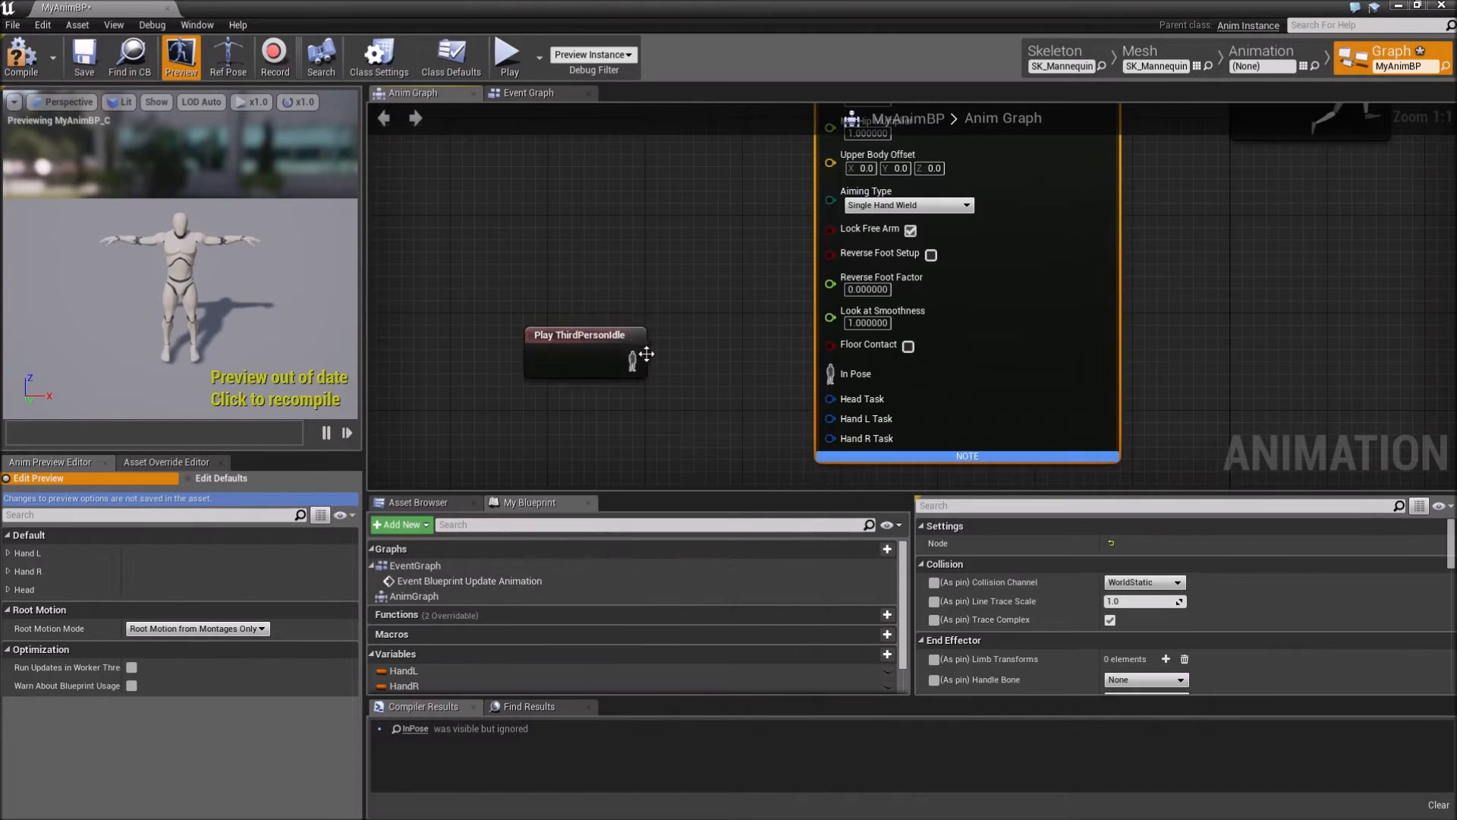
Wire the idle pose into In Pose and add Make IKinemaSolverTask and Setup Task nodes.
{"action": "left_click_drag", "start_coordinate": [639, 361], "coordinate": [829, 372]}
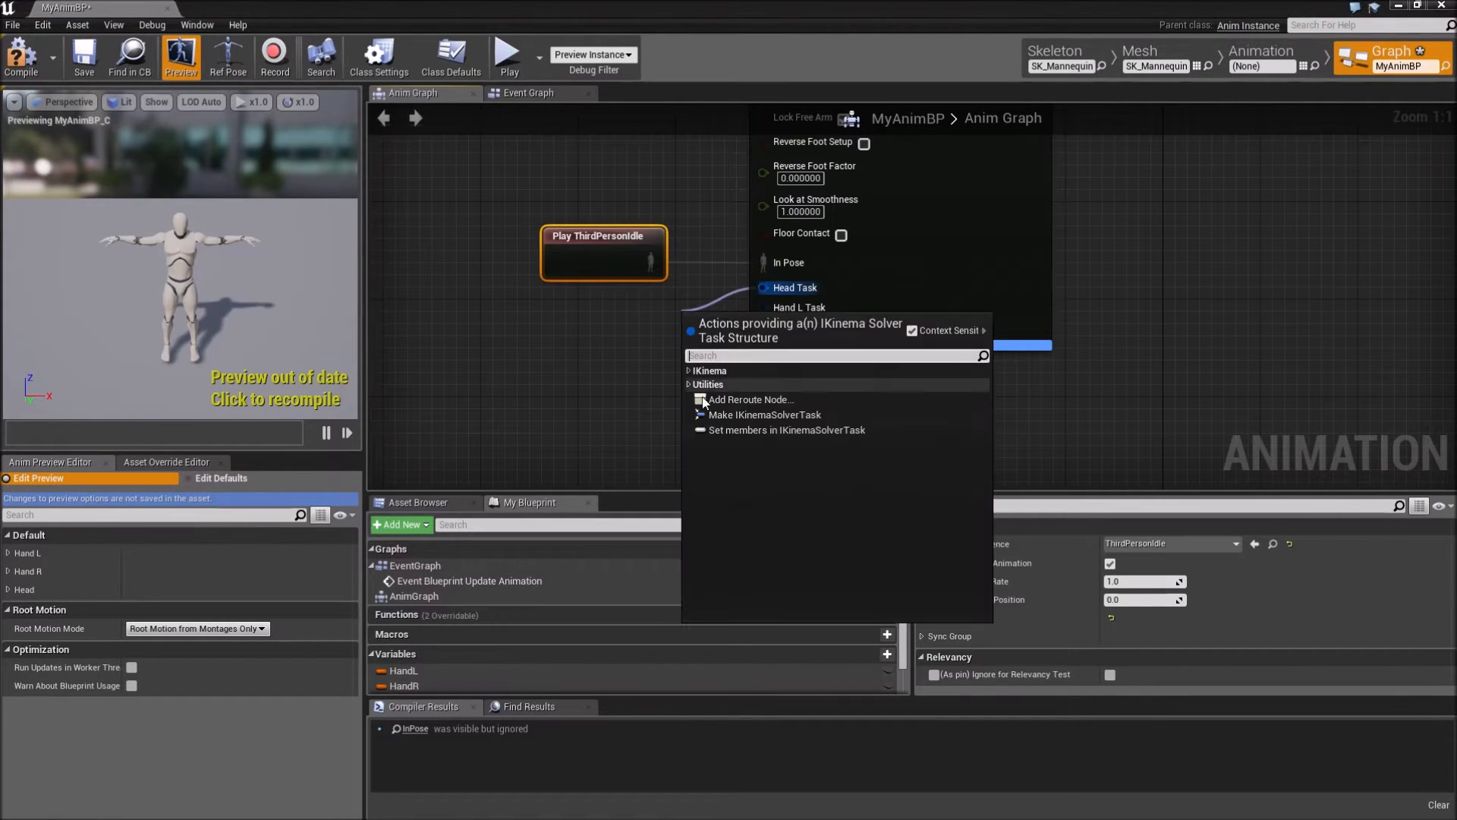
{"action": "left_click", "coordinate": [765, 415]}
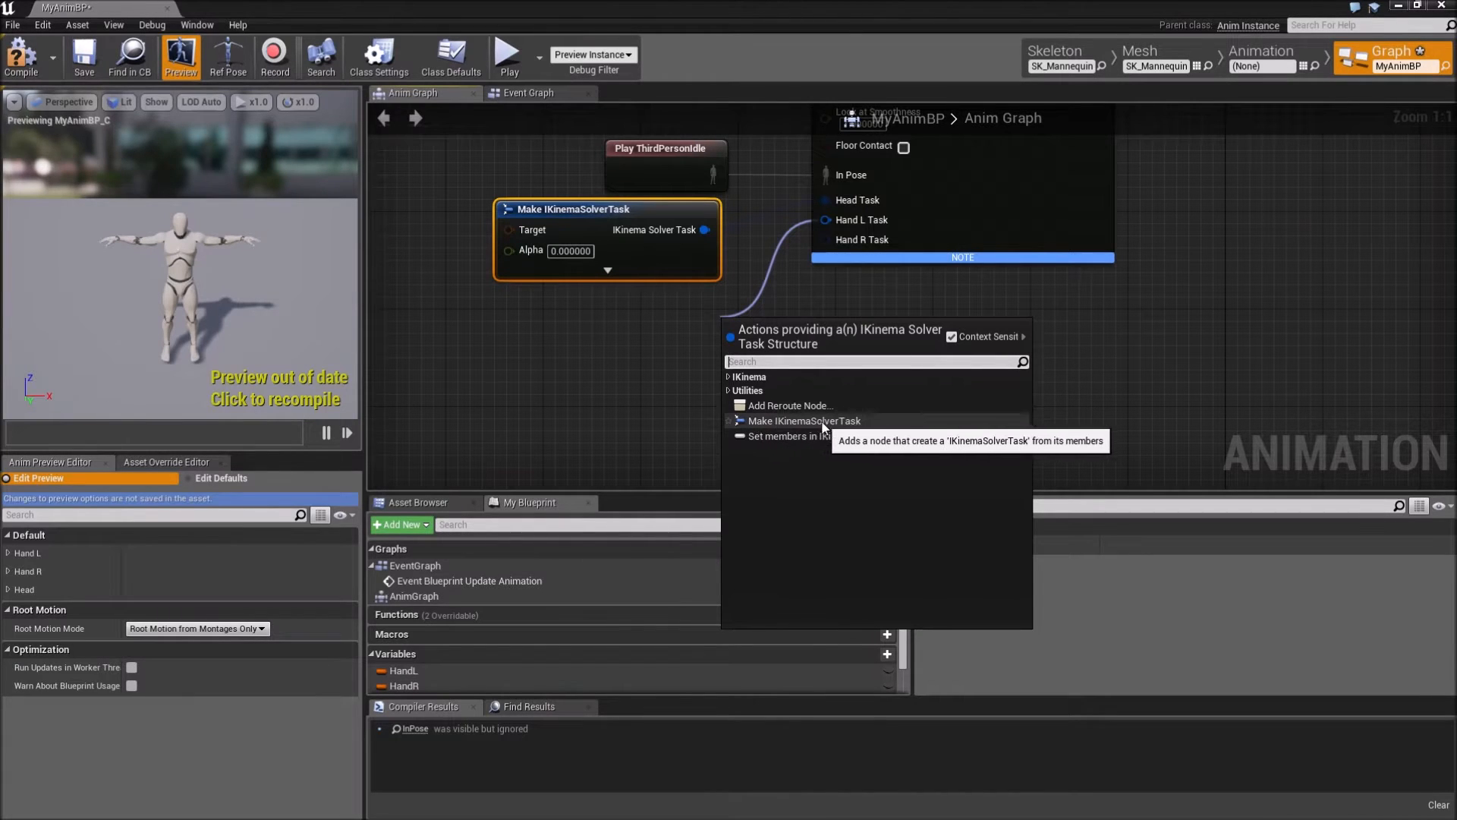
{"action": "left_click", "coordinate": [730, 376]}
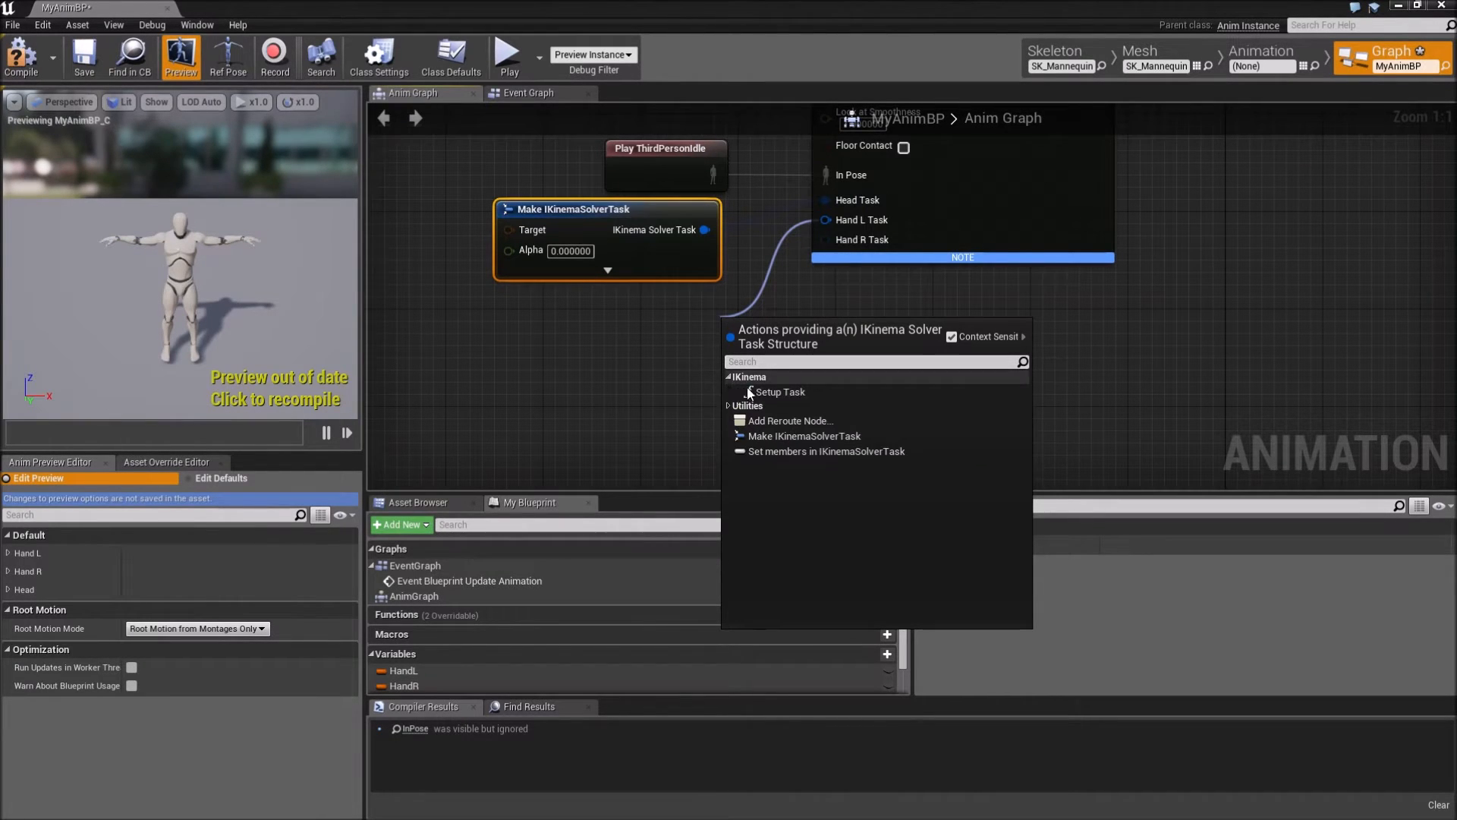
{"action": "left_click", "coordinate": [780, 391]}
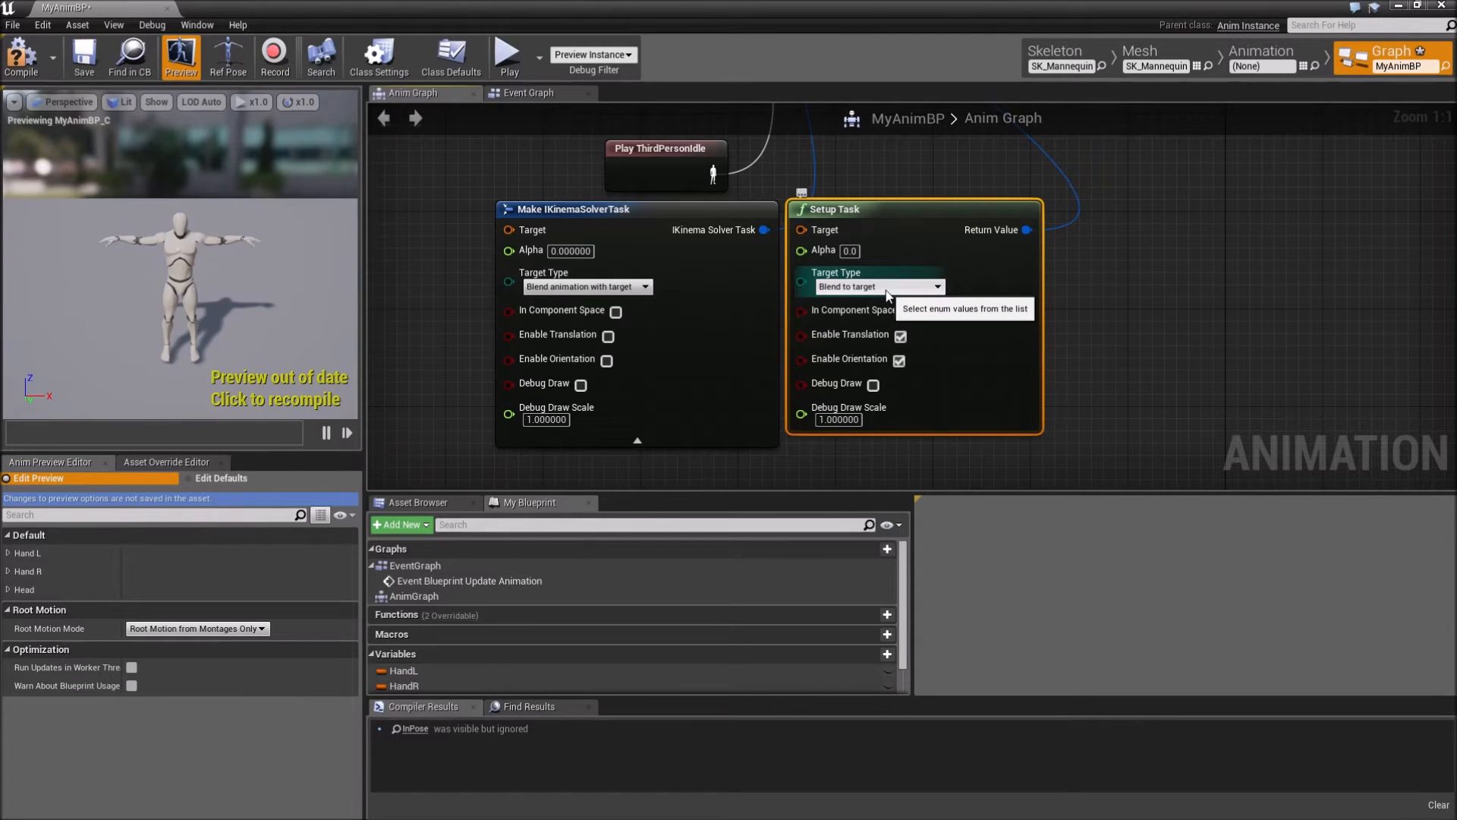
{"action": "mouse_move", "coordinate": [860, 208]}
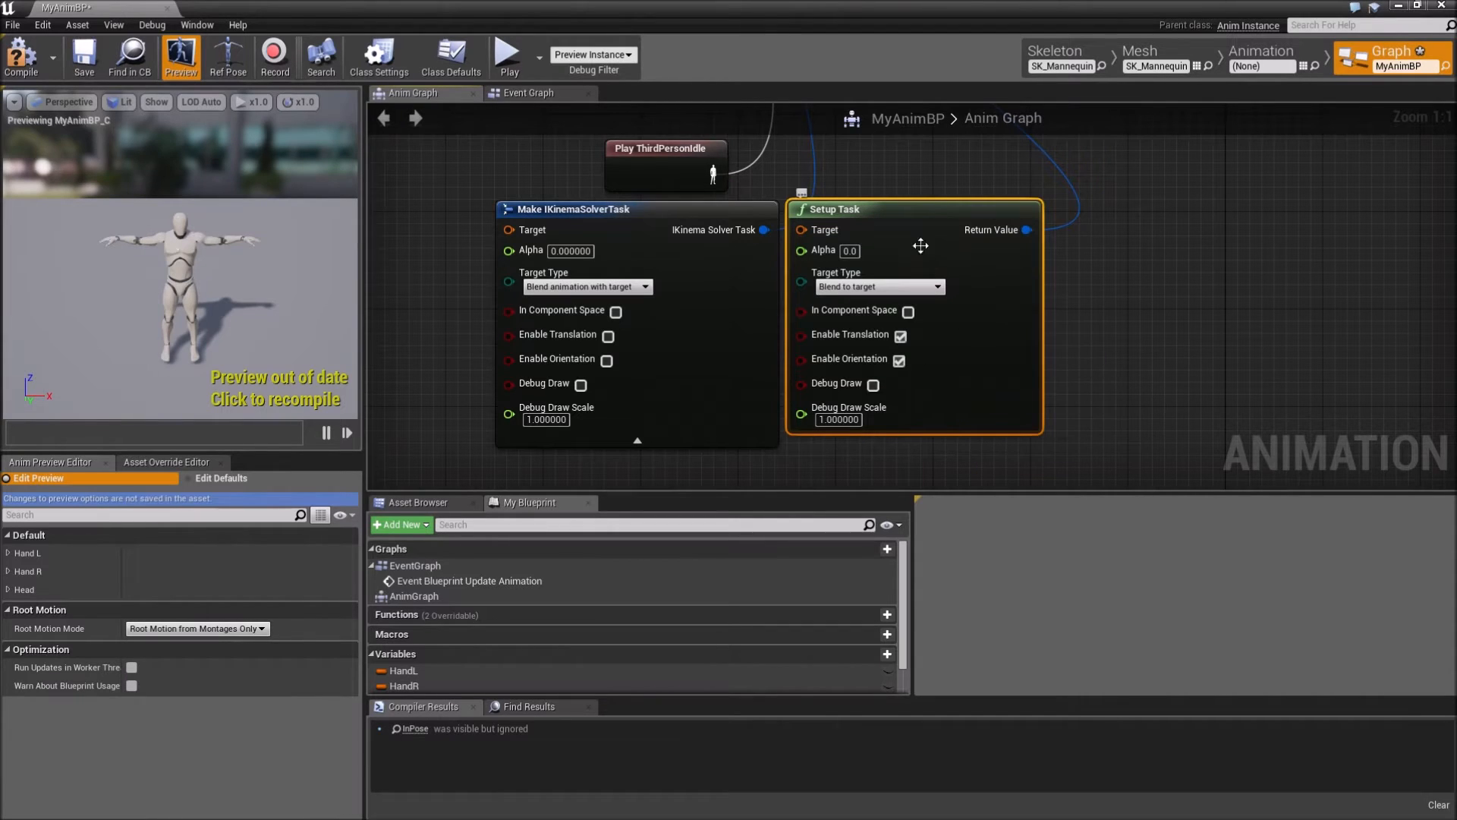
{"action": "mouse_move", "coordinate": [907, 411]}
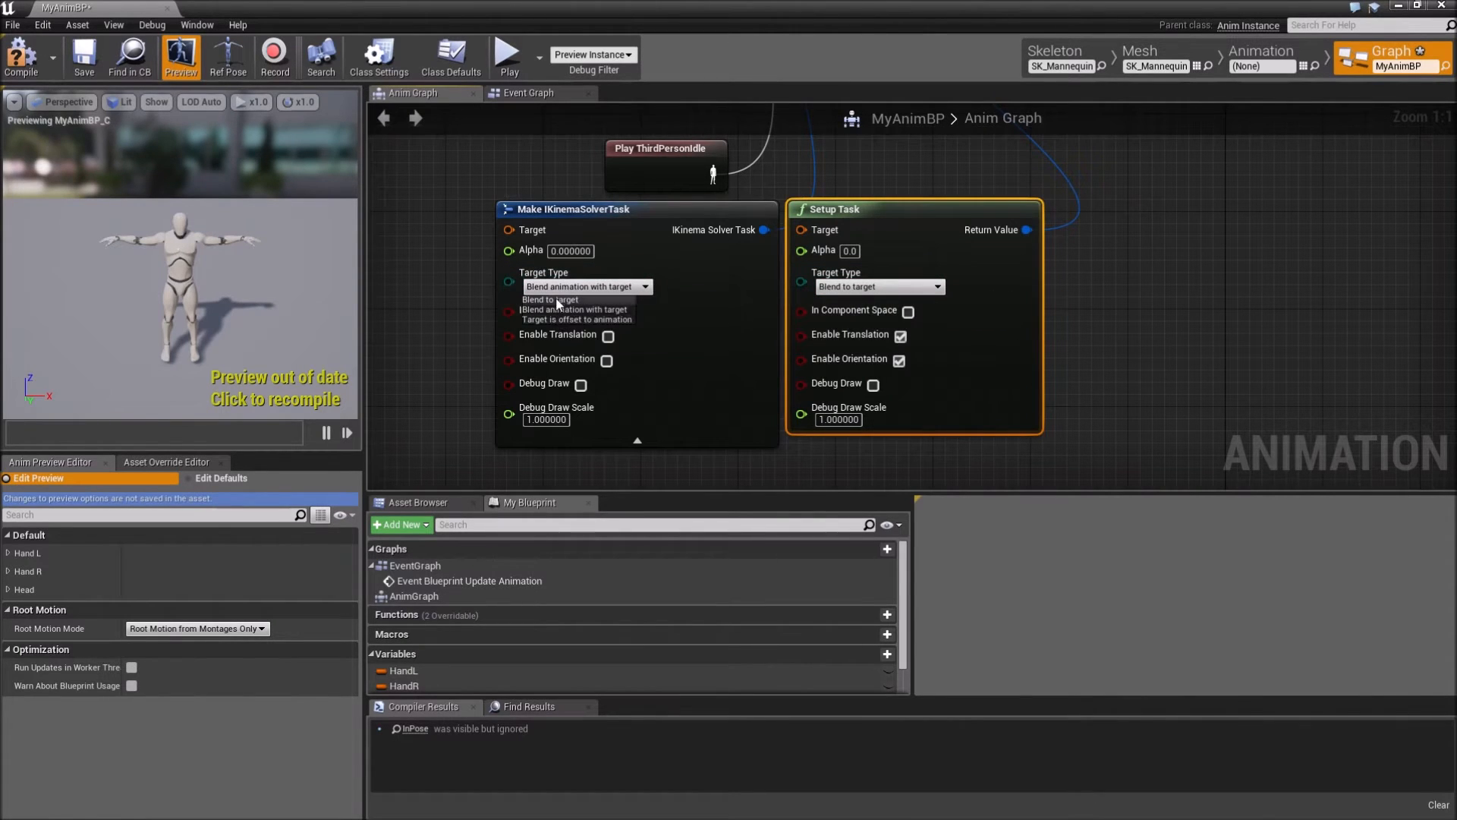
Set the solver task to Blend to target with alpha 1 and connect its target variable.
{"action": "left_click", "coordinate": [548, 299]}
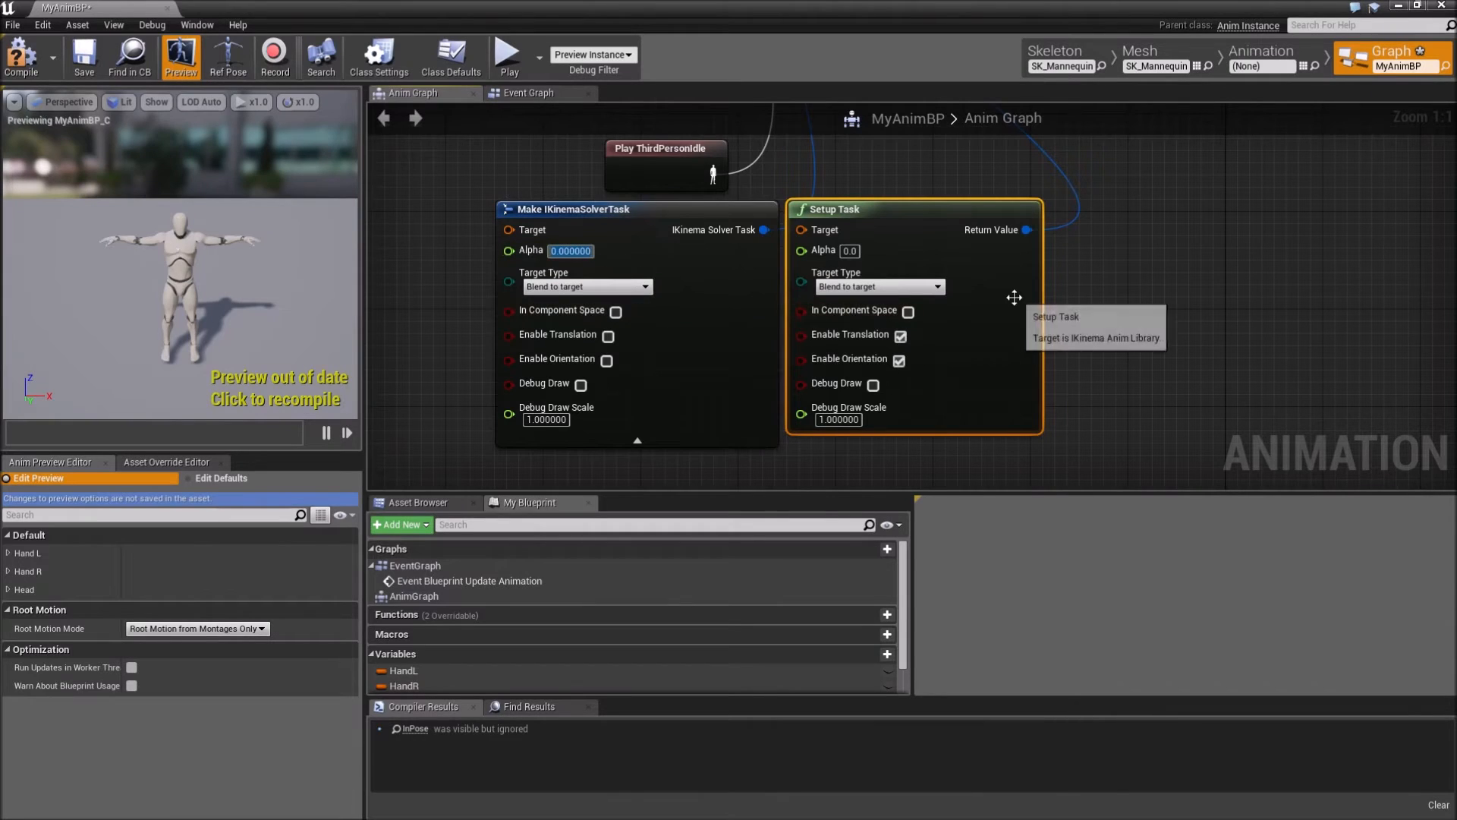
{"action": "type", "text": "1"}
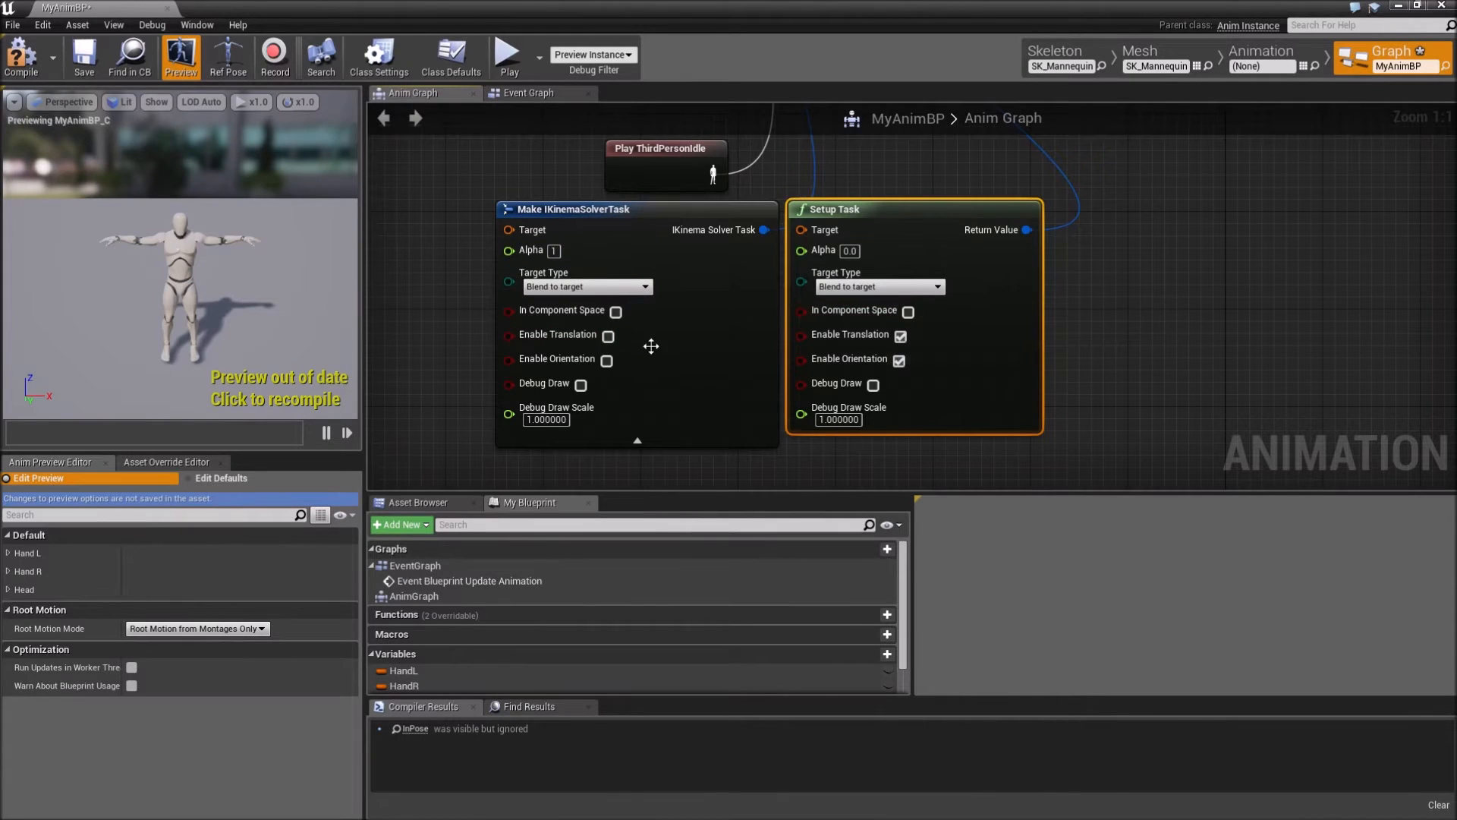
{"action": "left_click", "coordinate": [616, 310]}
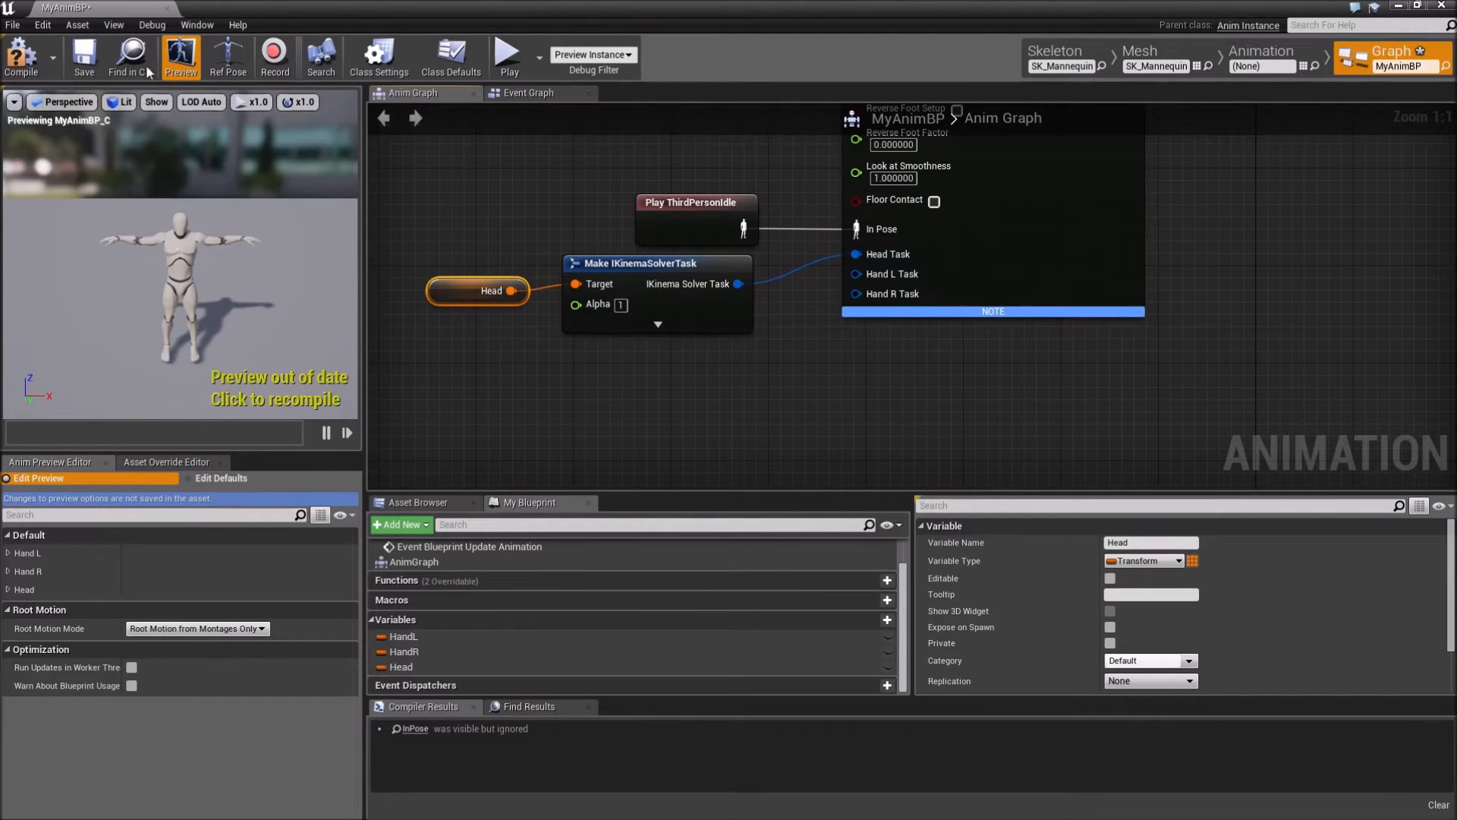
{"action": "mouse_move", "coordinate": [857, 274]}
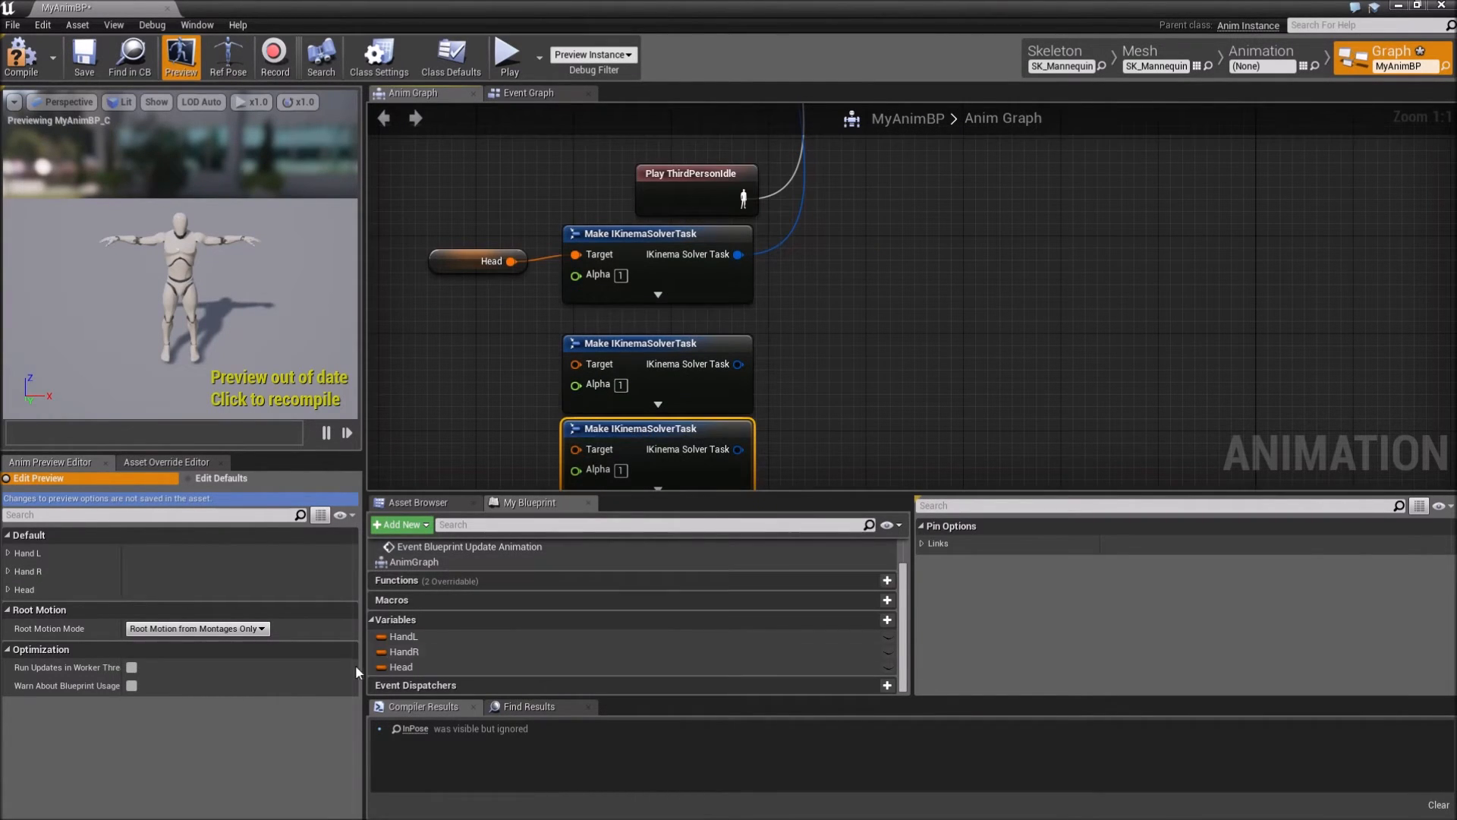
{"action": "left_click", "coordinate": [402, 636]}
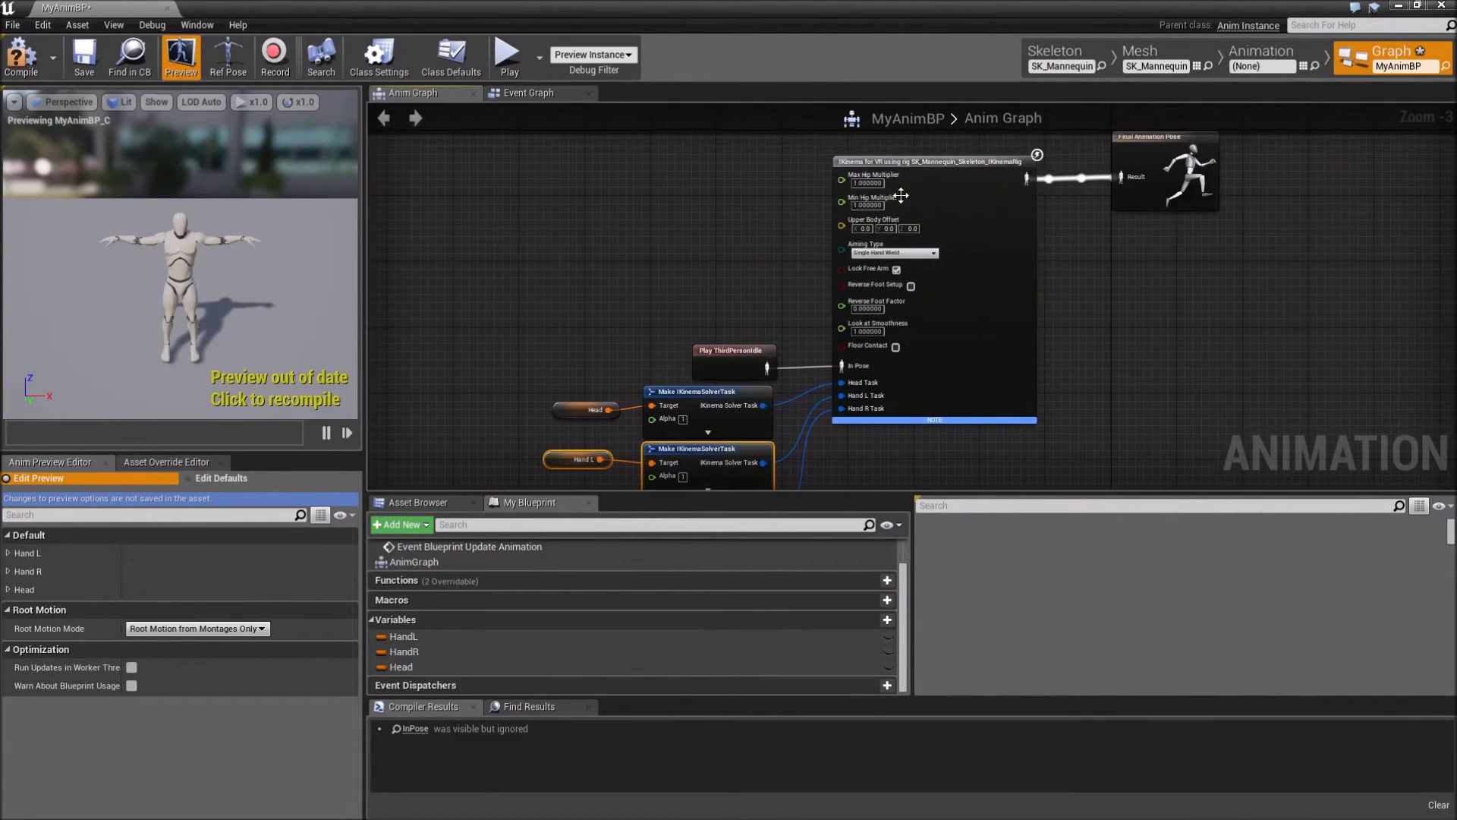
Set the IKinema node's Hips Transform to pelvis and add four Limb Transforms entries.
{"action": "left_click", "coordinate": [929, 161]}
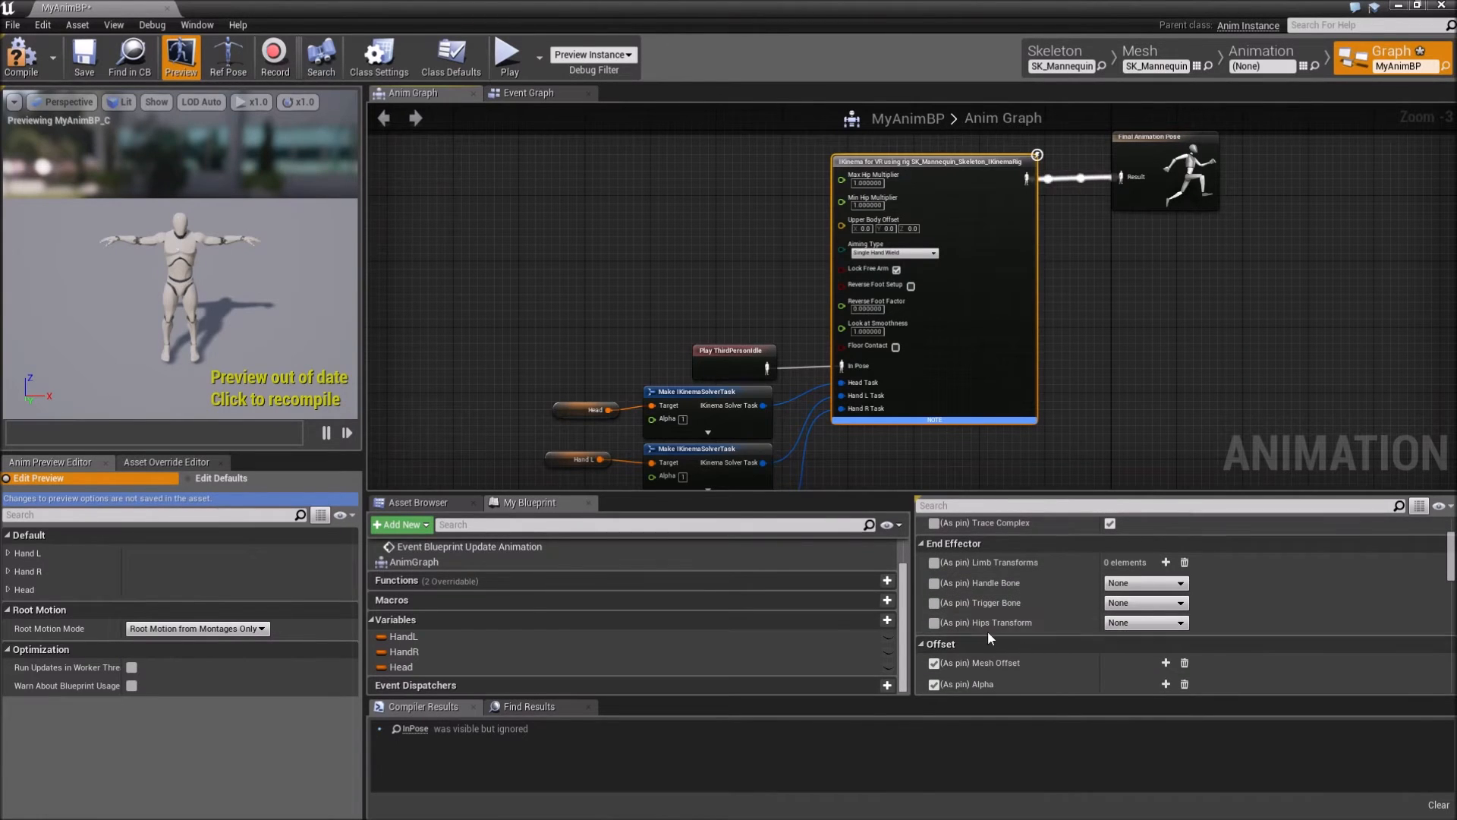
{"action": "left_click", "coordinate": [1145, 622]}
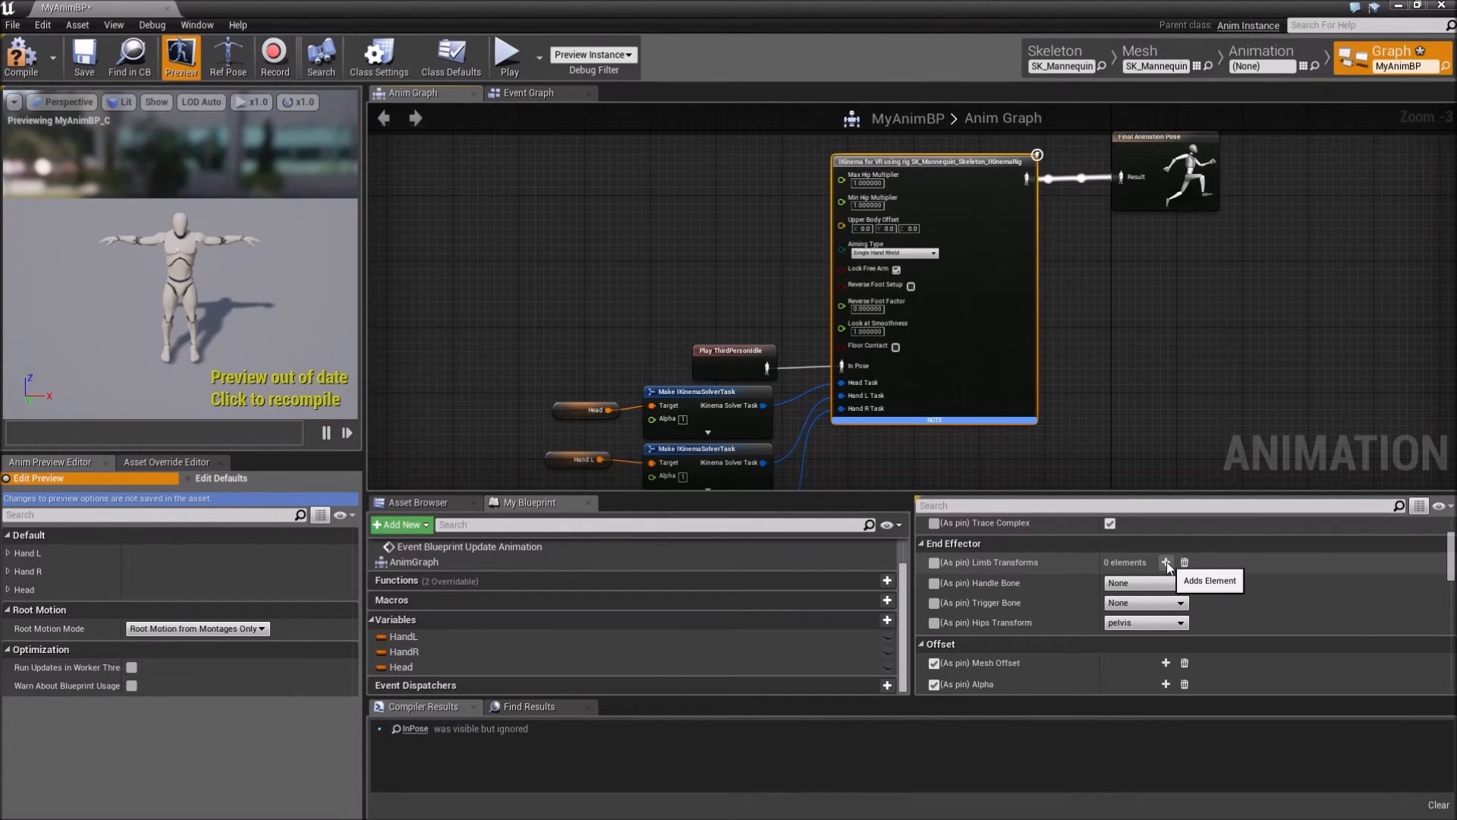
{"action": "left_click", "coordinate": [1166, 563]}
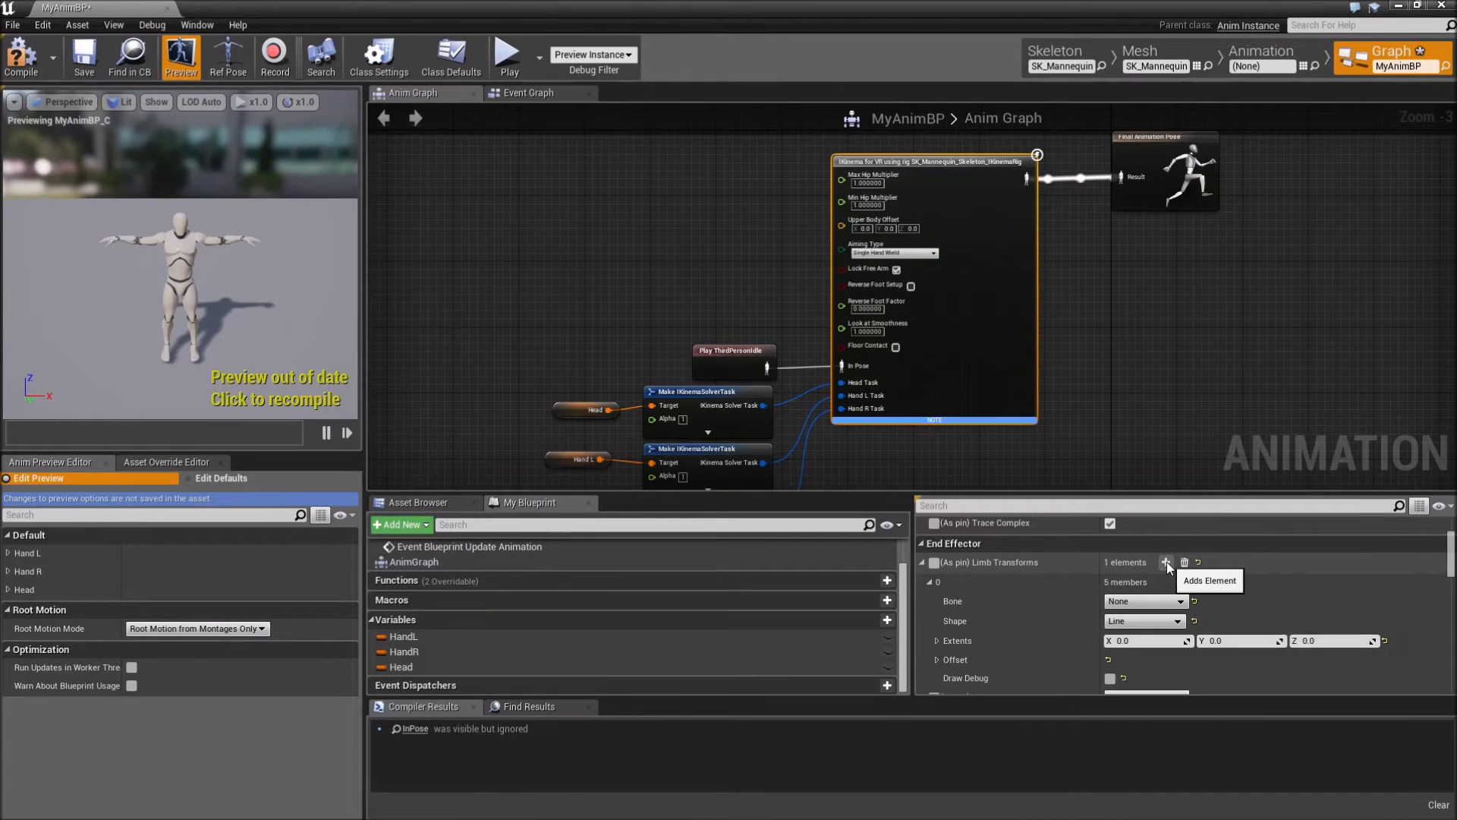
{"action": "left_click", "coordinate": [1168, 561]}
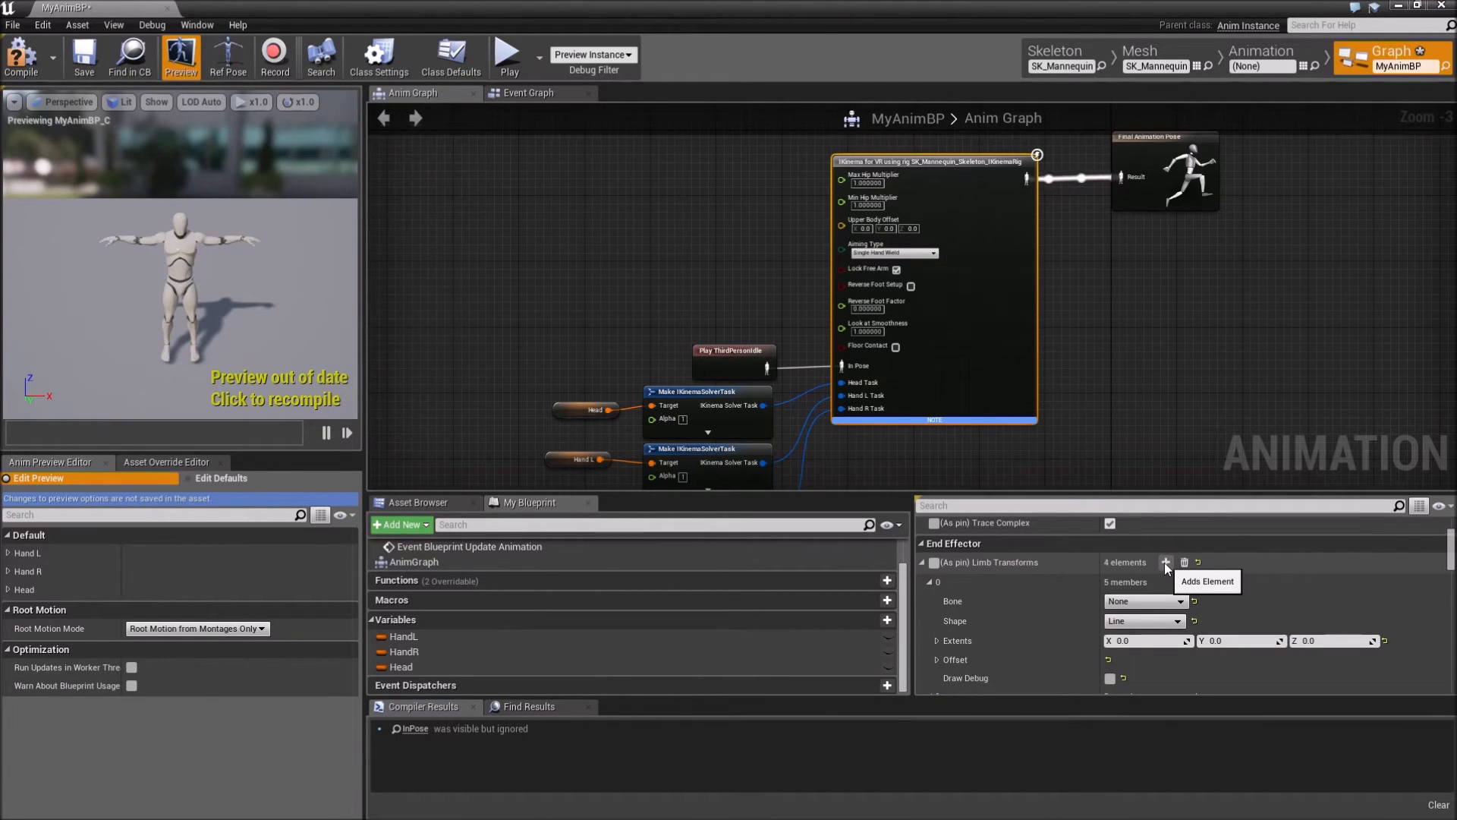
Assign bones to the four limb entries: foot_l, ball_l and the right foot bones.
{"action": "left_click", "coordinate": [1145, 600]}
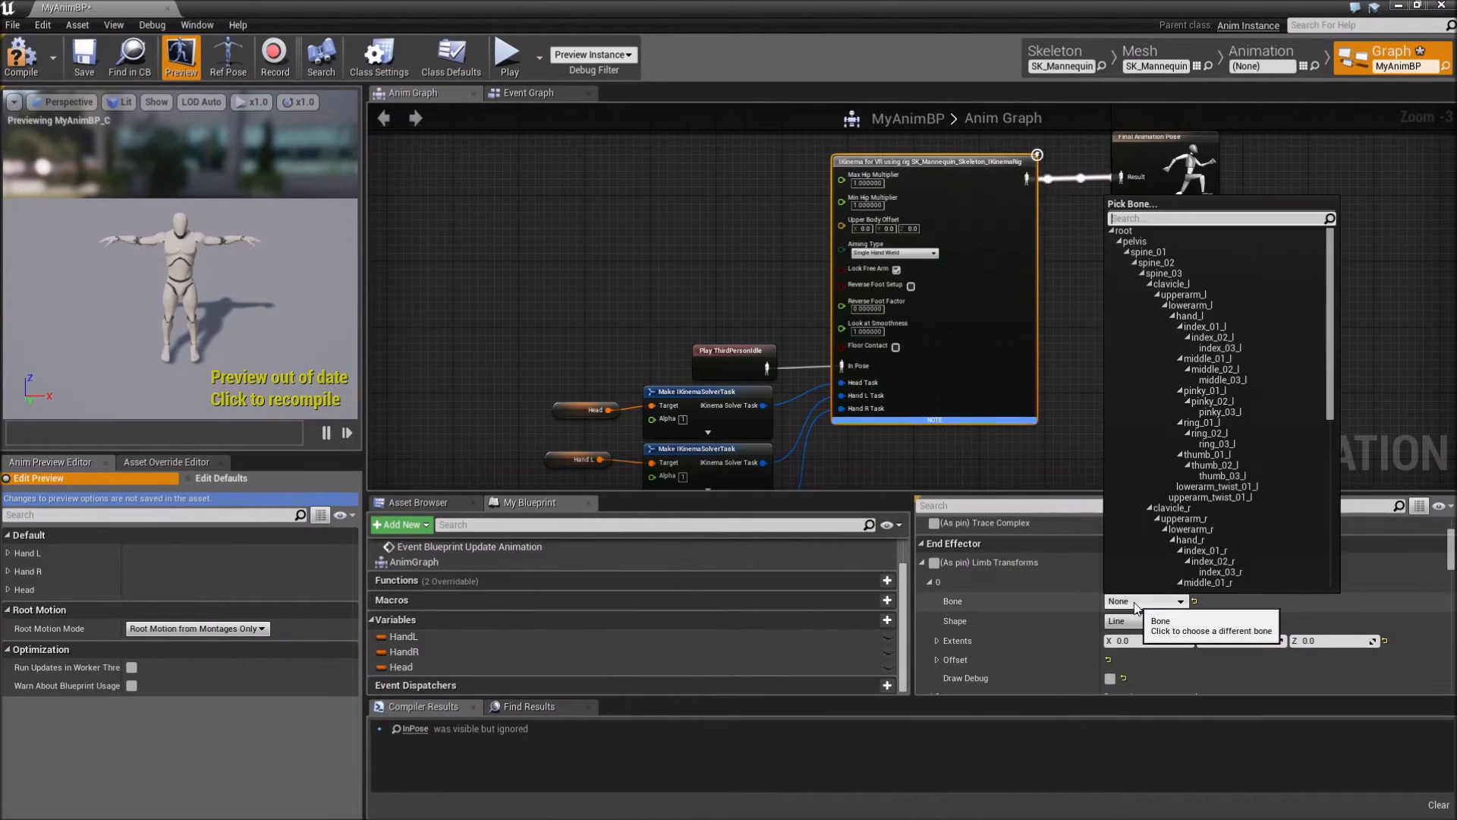
{"action": "scroll", "scroll_direction": "down", "scroll_amount": 3}
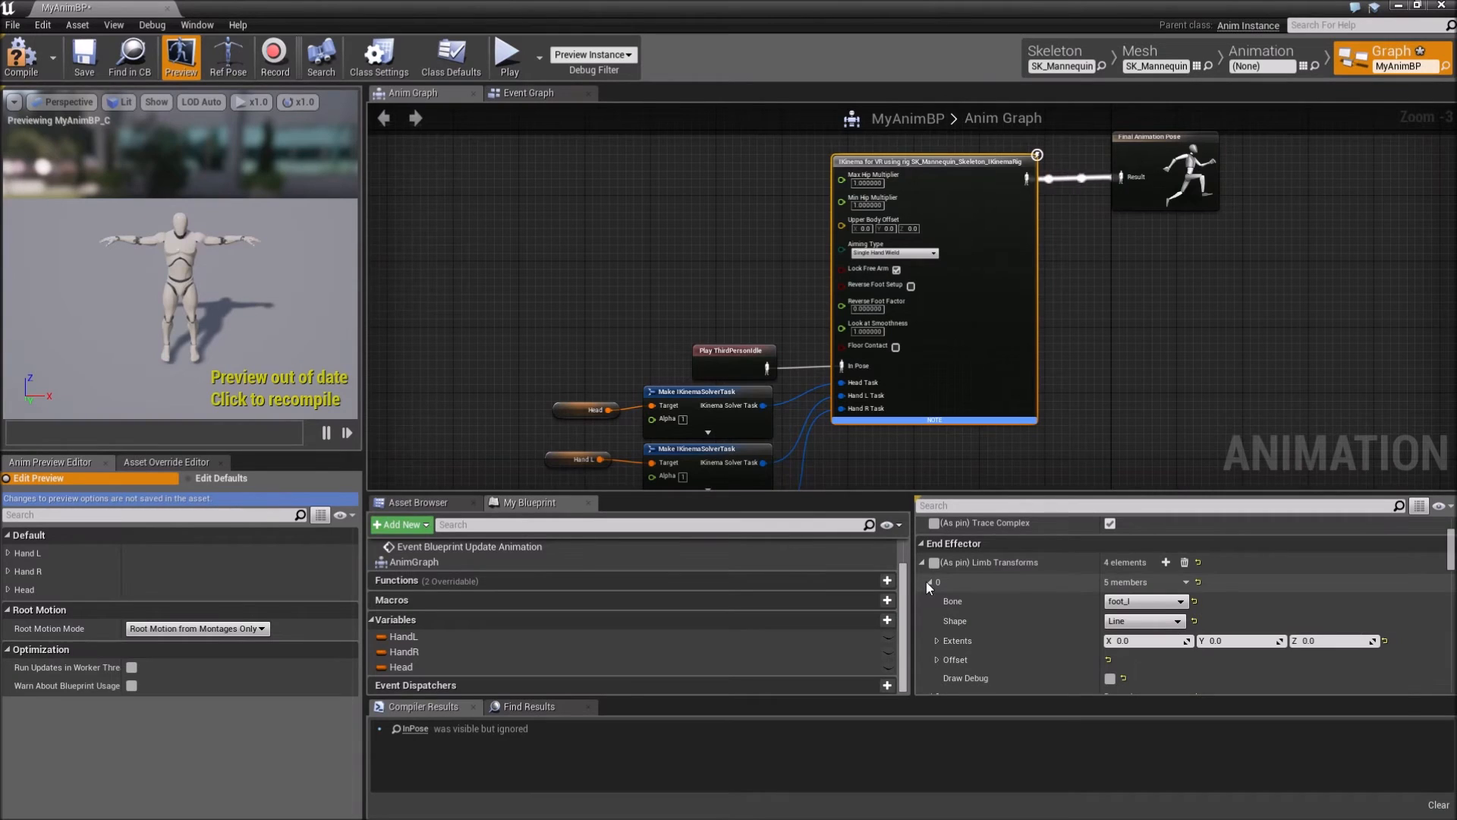
{"action": "left_click", "coordinate": [1145, 601]}
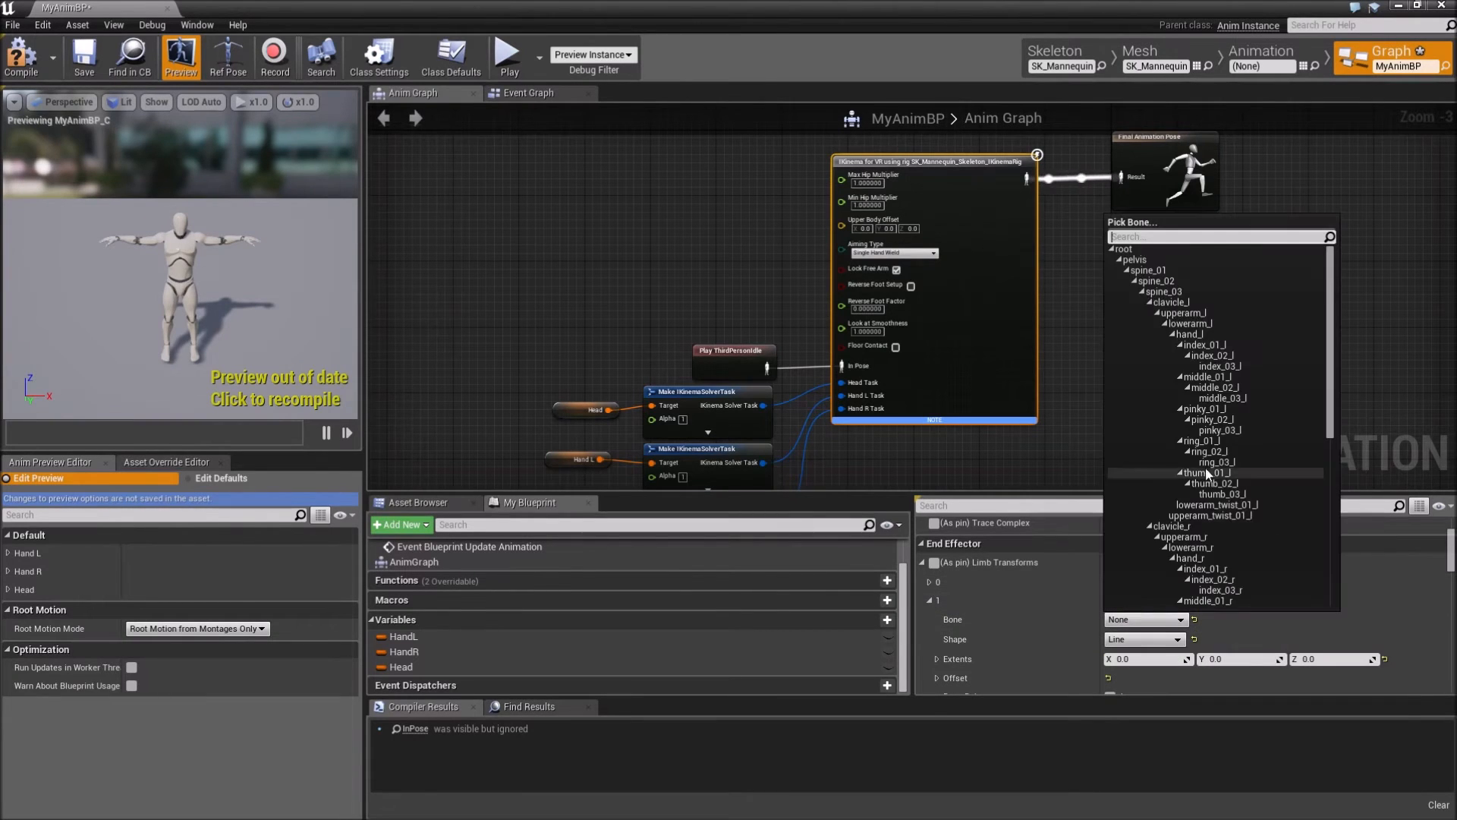
{"action": "scroll", "scroll_direction": "down", "scroll_amount": 3}
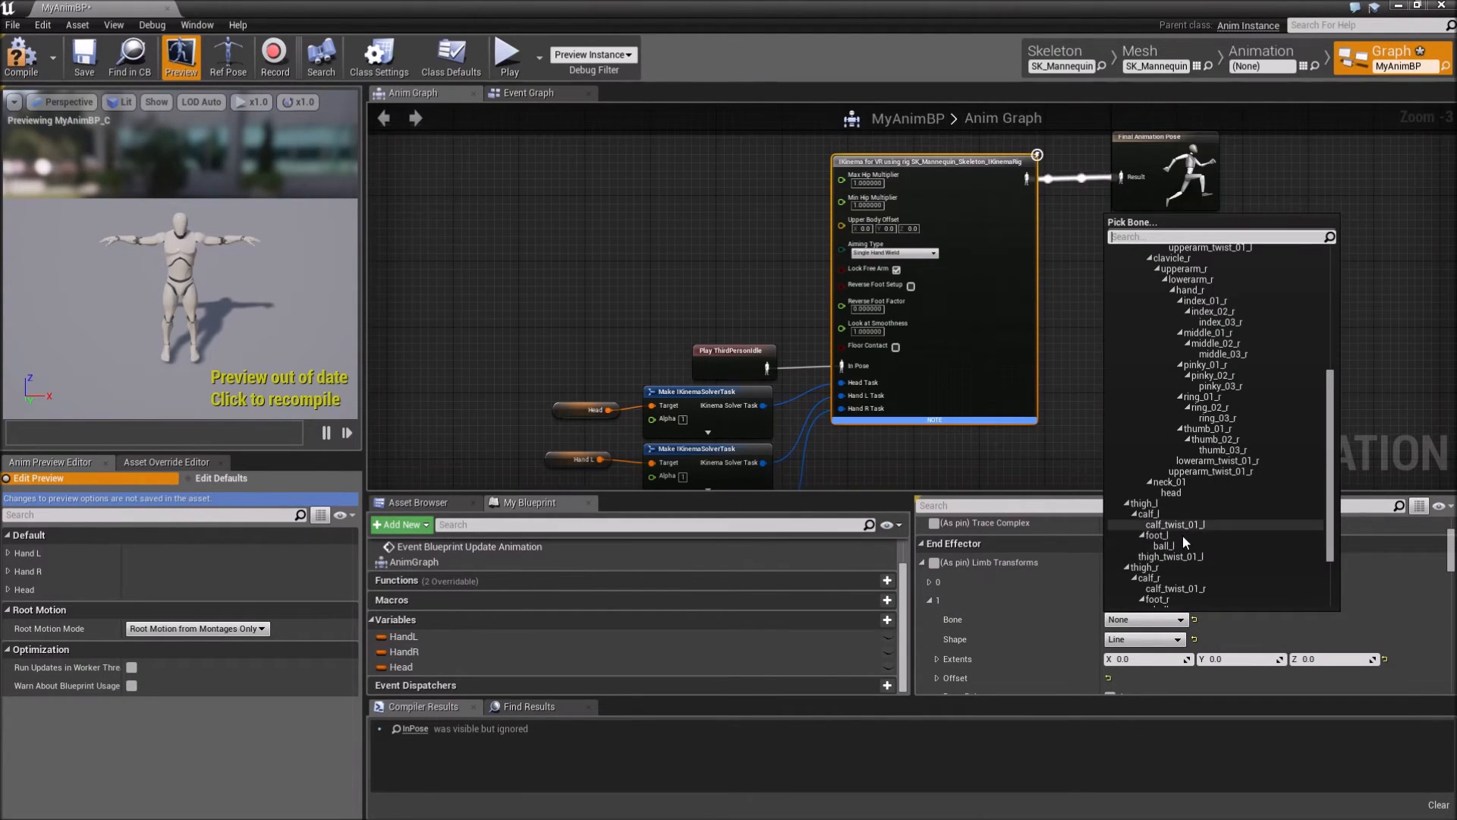
{"action": "left_click", "coordinate": [1156, 545]}
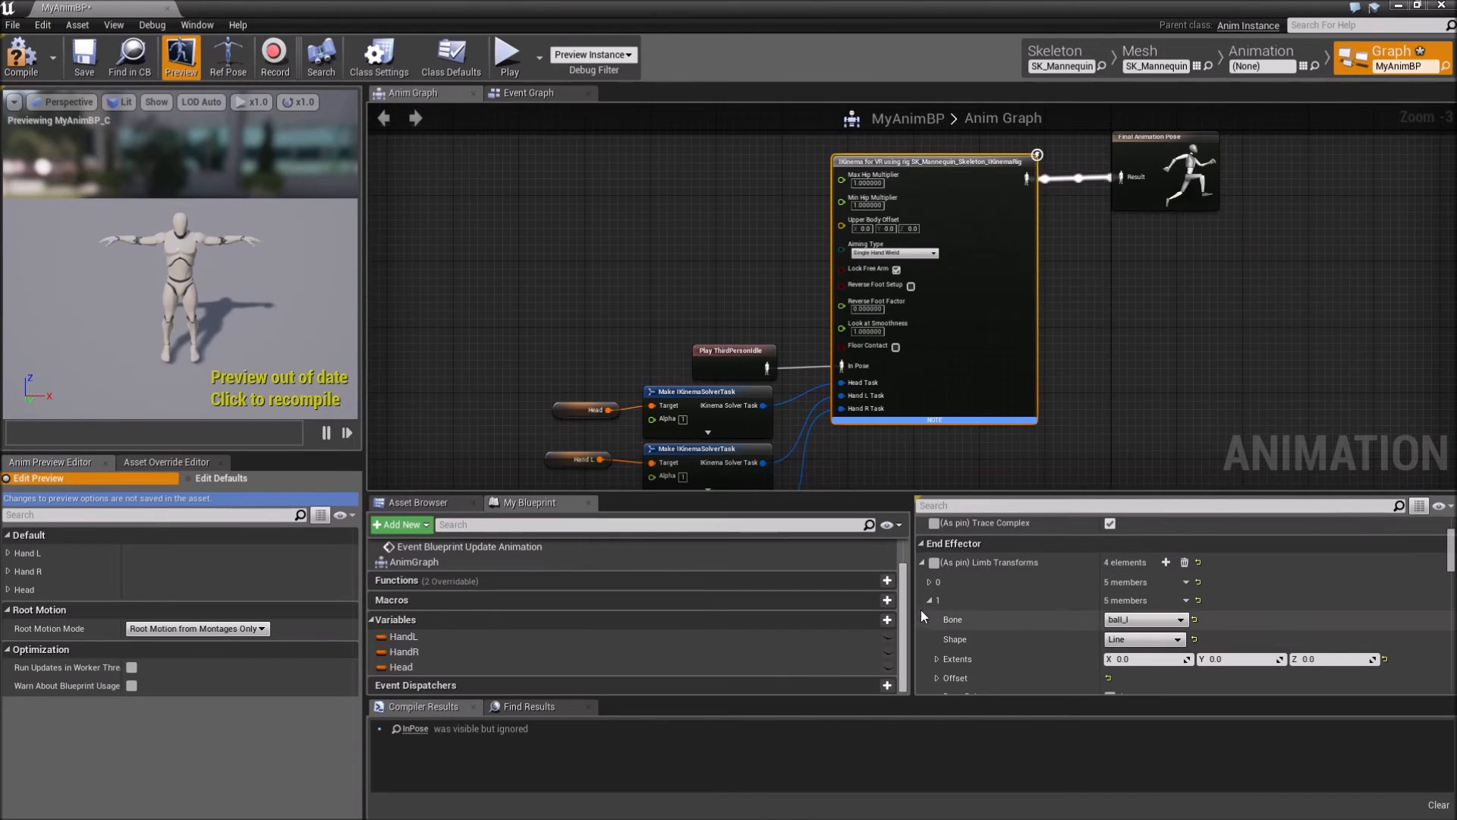
{"action": "left_click", "coordinate": [1143, 619]}
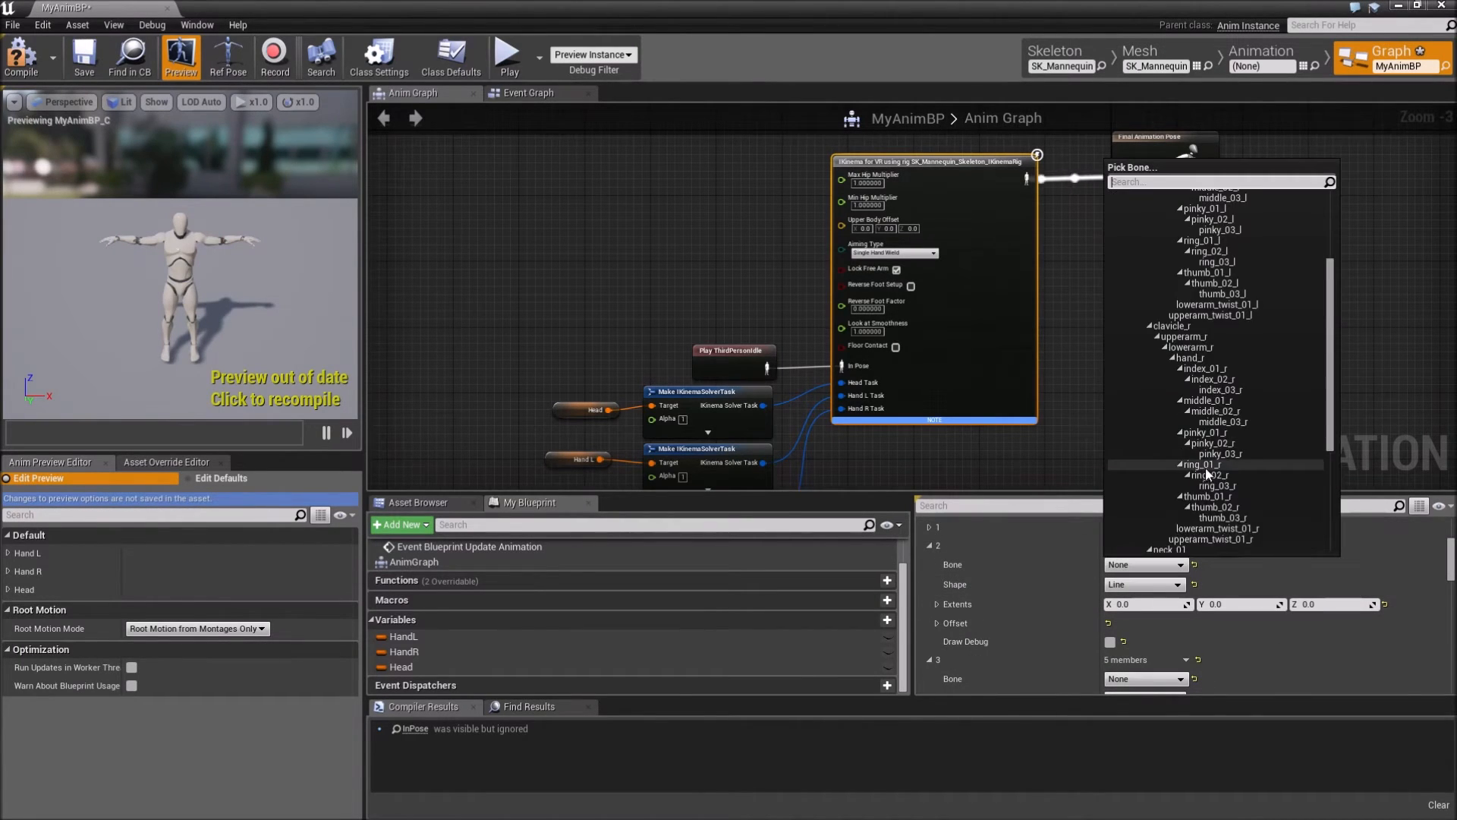
{"action": "scroll", "scroll_direction": "down", "scroll_amount": 3}
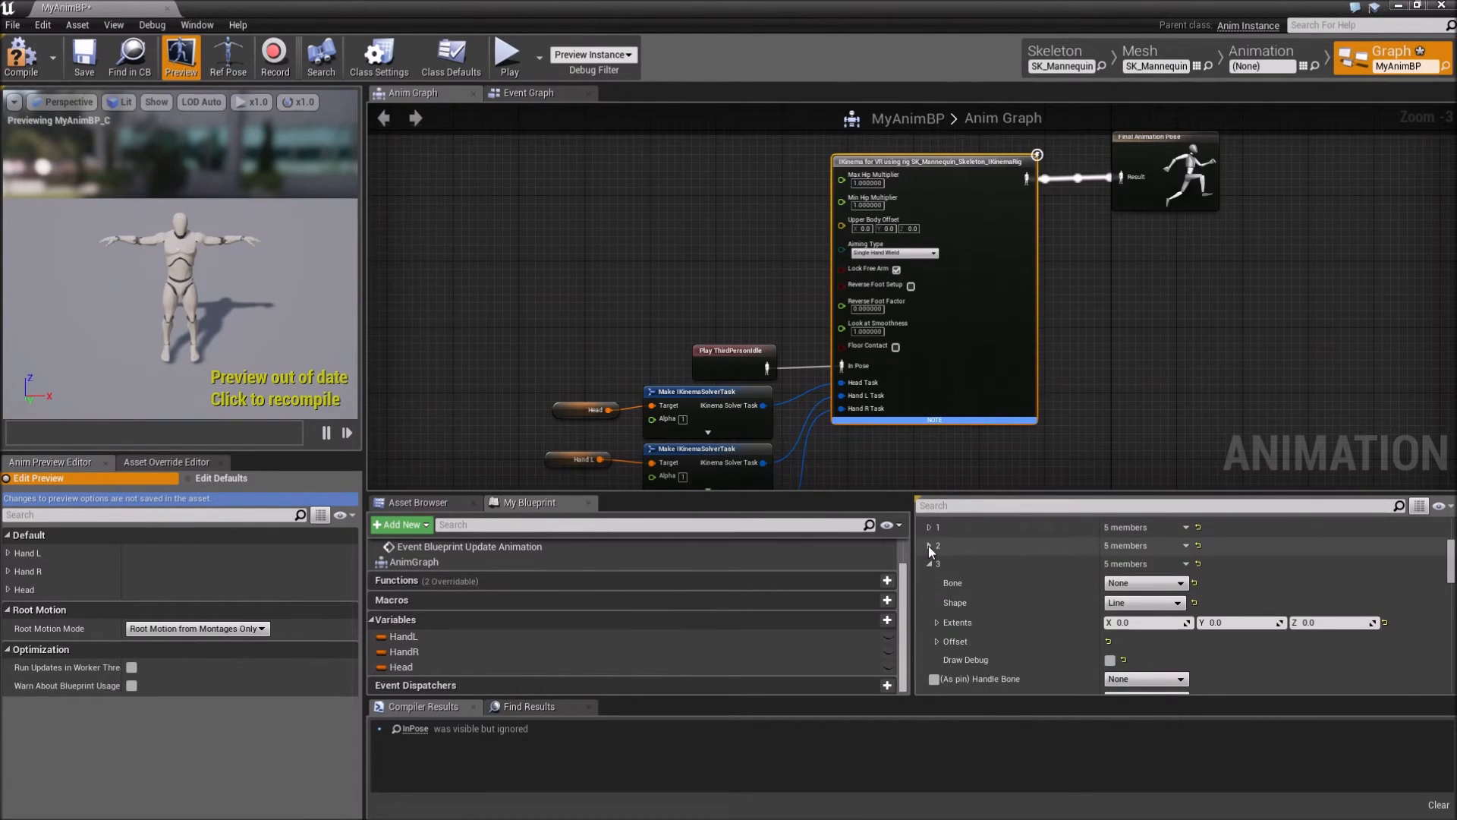
{"action": "left_click", "coordinate": [1145, 583]}
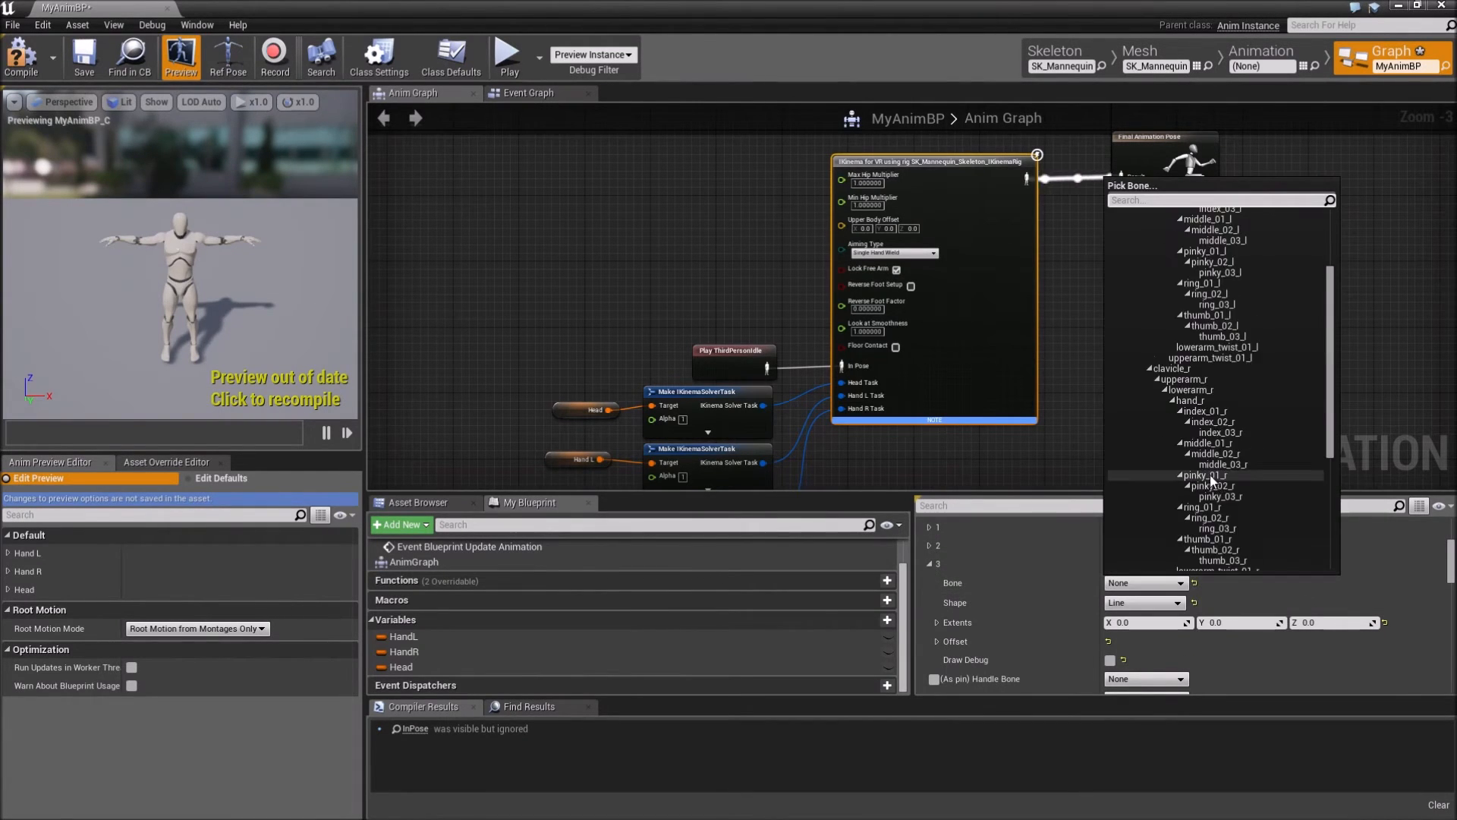
{"action": "scroll", "scroll_direction": "down", "scroll_amount": 3}
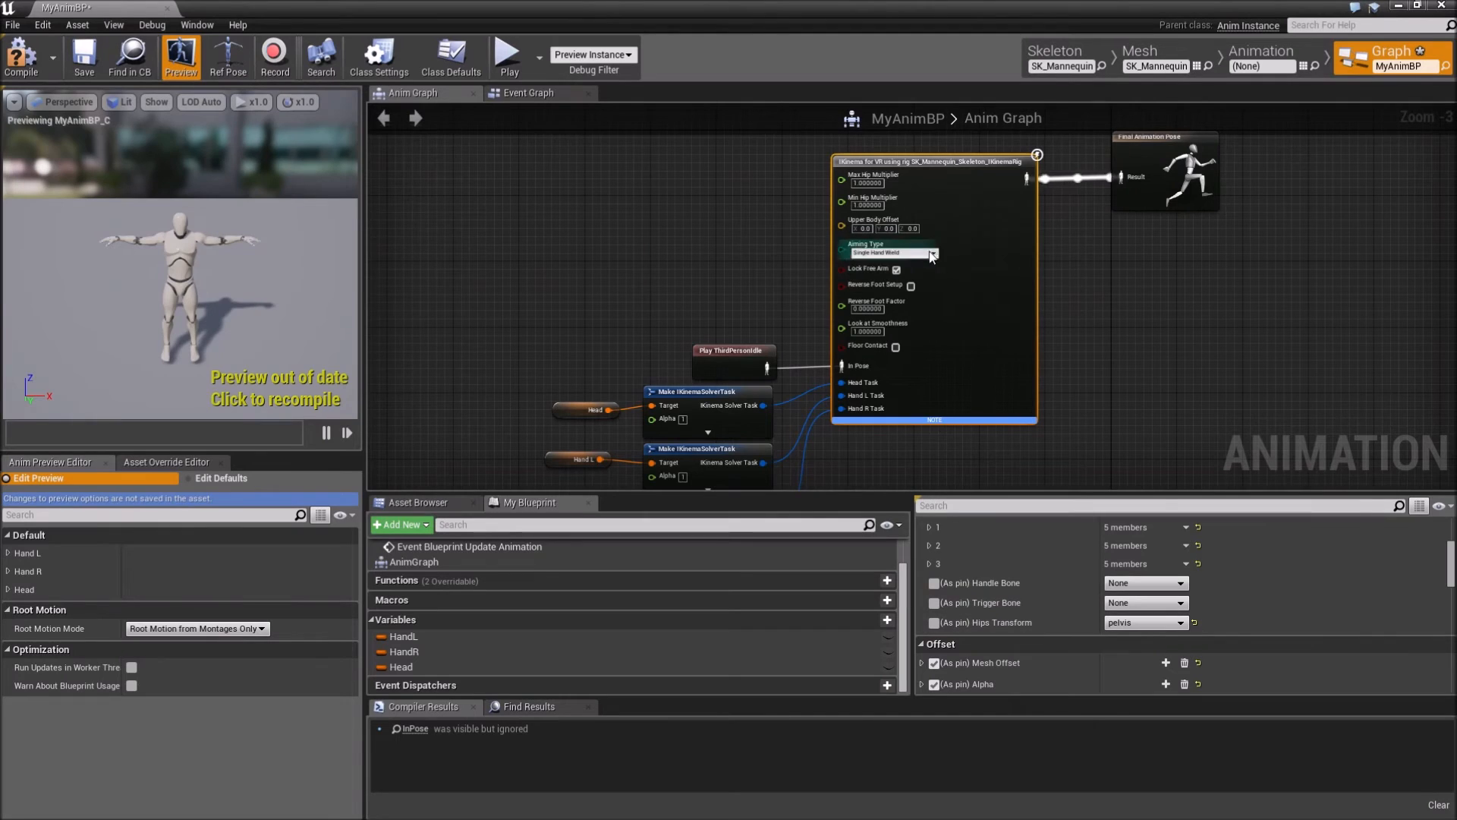
Refresh the IKinema node, give Mesh Offset and Alpha four elements, and compile.
{"action": "right_click", "coordinate": [934, 409]}
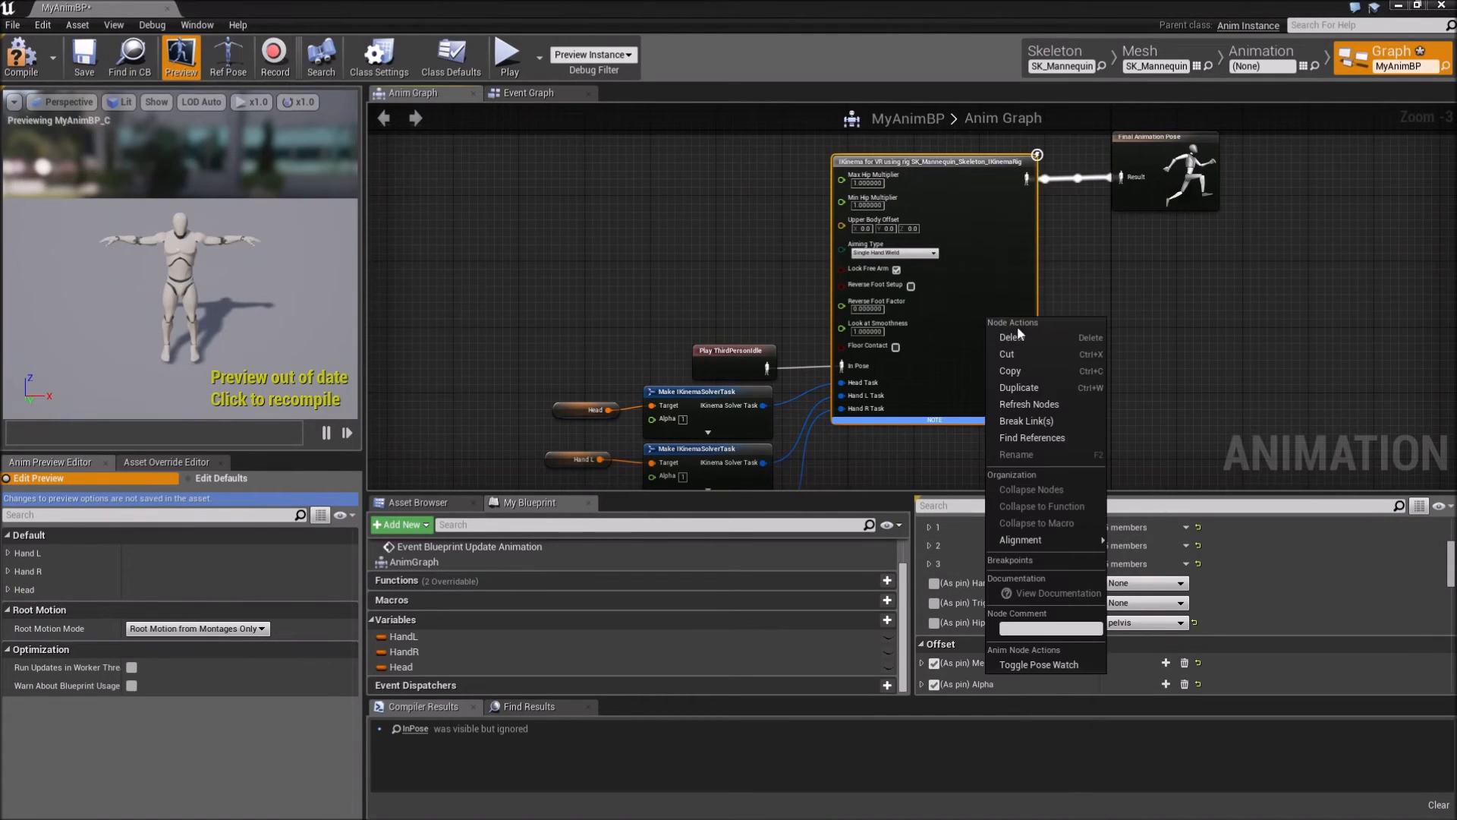
{"action": "mouse_move", "coordinate": [1036, 468]}
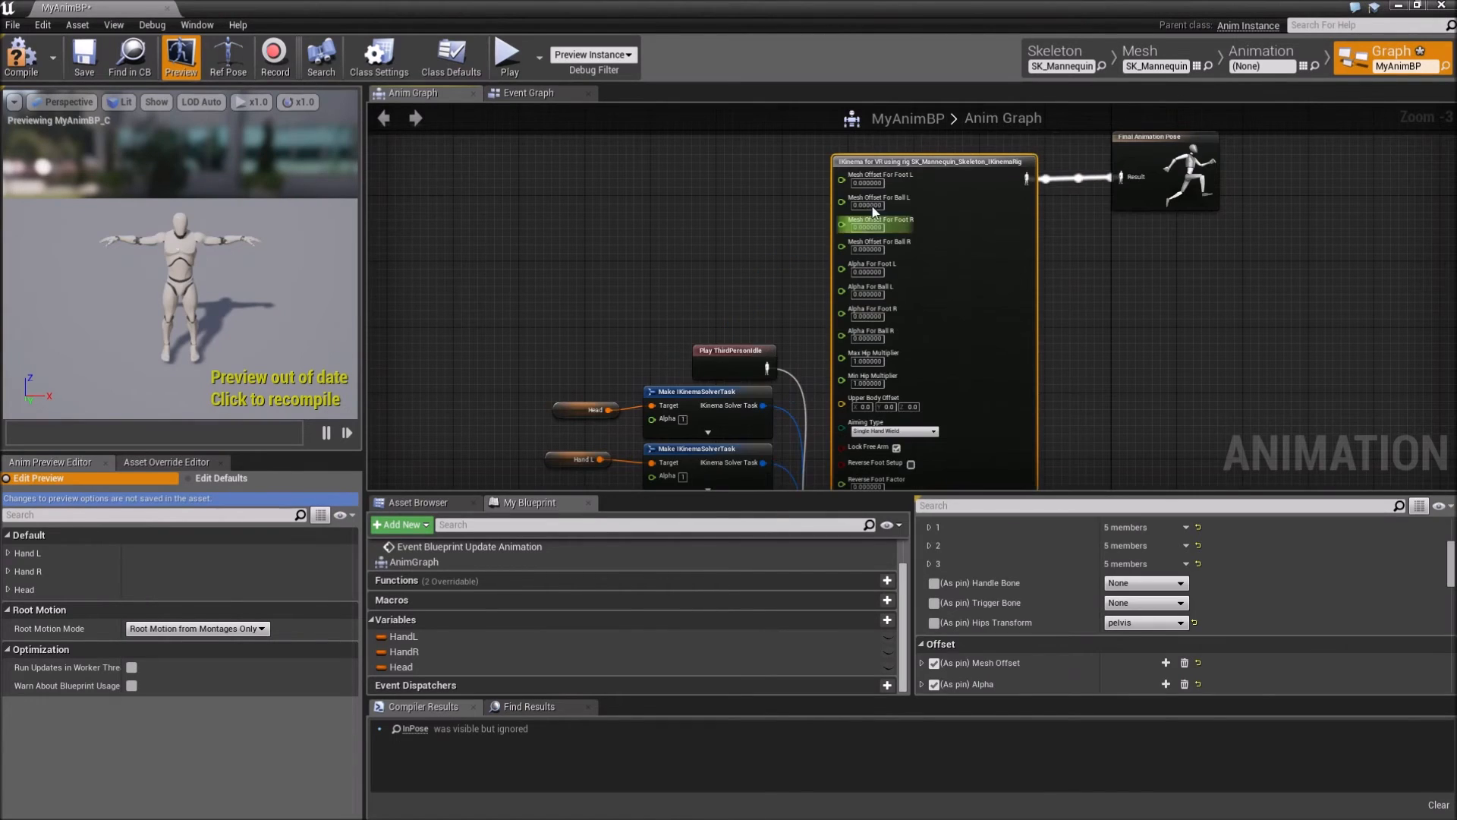
{"action": "mouse_move", "coordinate": [976, 602]}
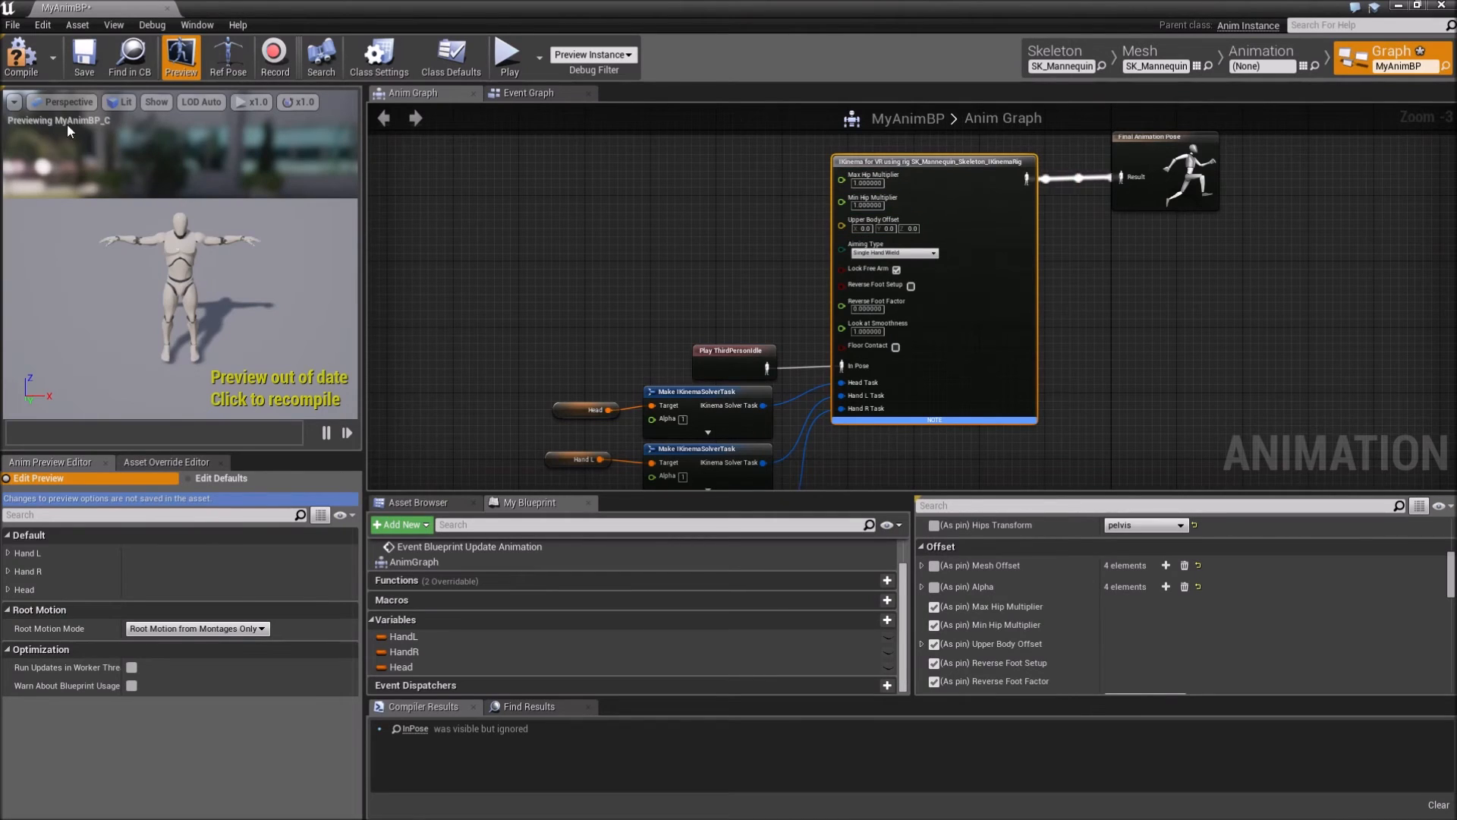
{"action": "left_click", "coordinate": [20, 58]}
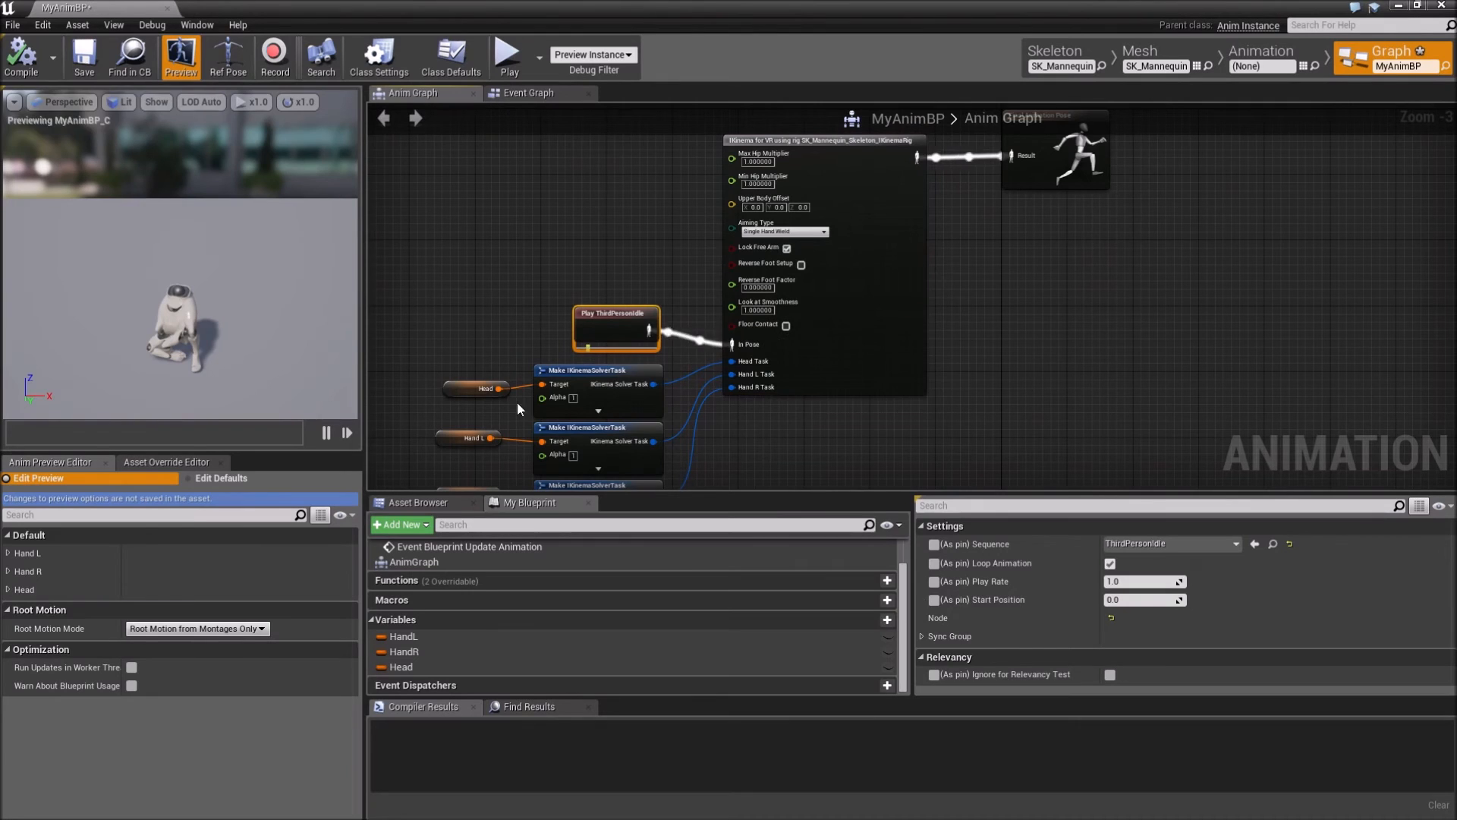
{"action": "mouse_move", "coordinate": [167, 14]}
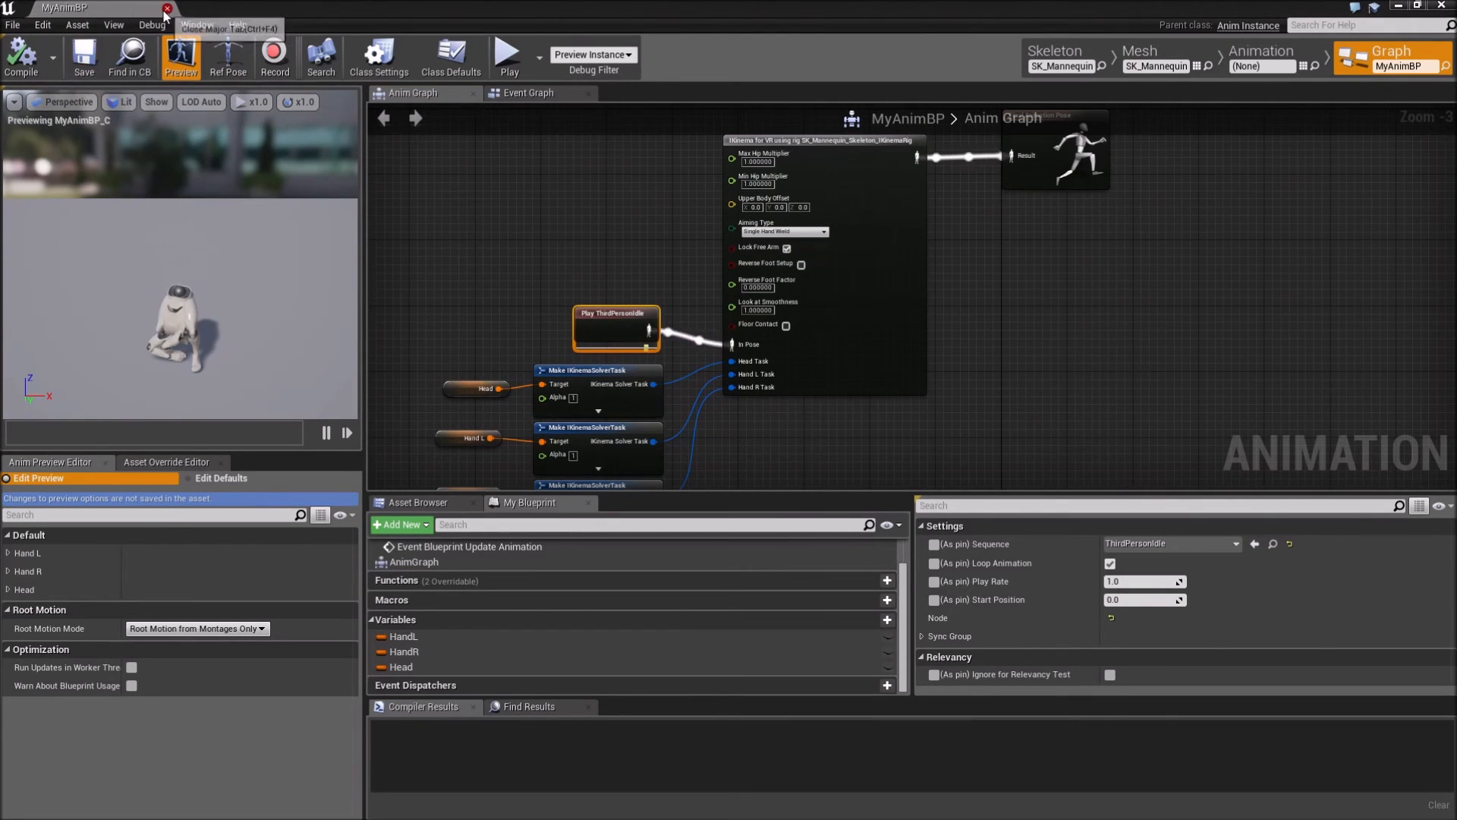
Close the MyAnimBP editor and show the Play button's dropdown of play modes.
{"action": "left_click", "coordinate": [166, 8]}
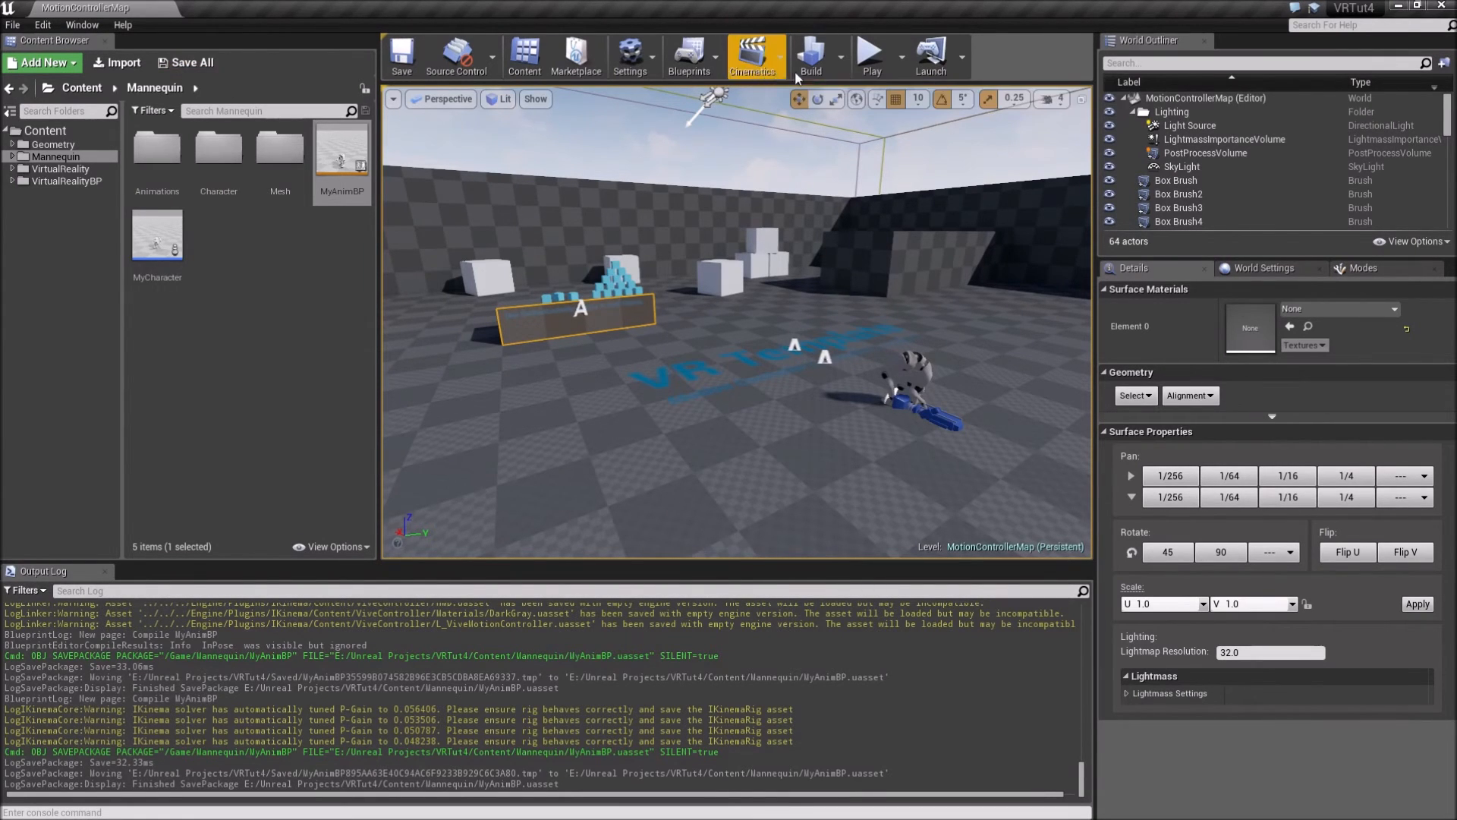
{"action": "left_click", "coordinate": [898, 55]}
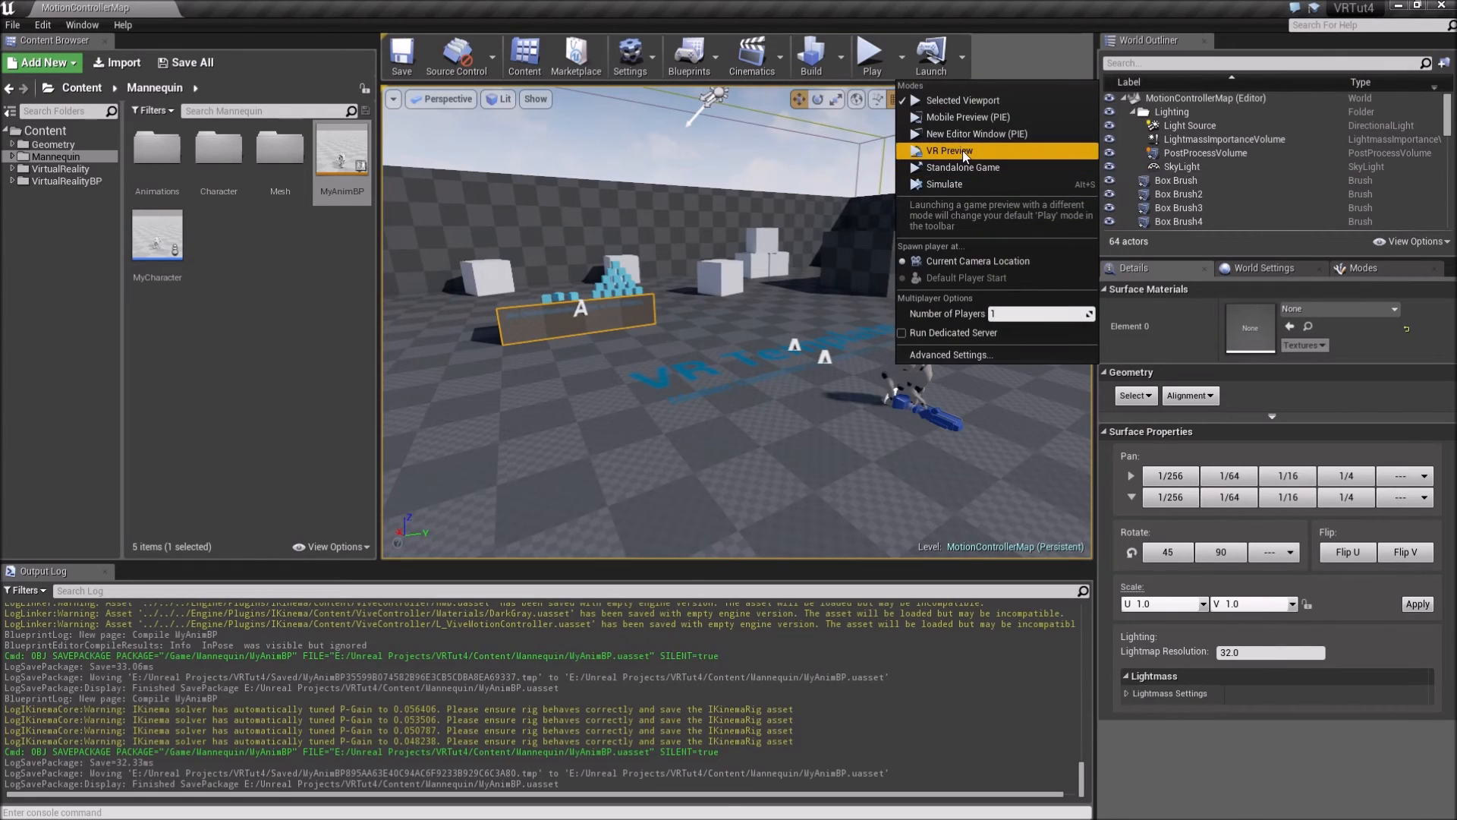
Run MotionControllerMap in VR Preview to test the IKinema-driven mannequin.
{"action": "left_click", "coordinate": [963, 166]}
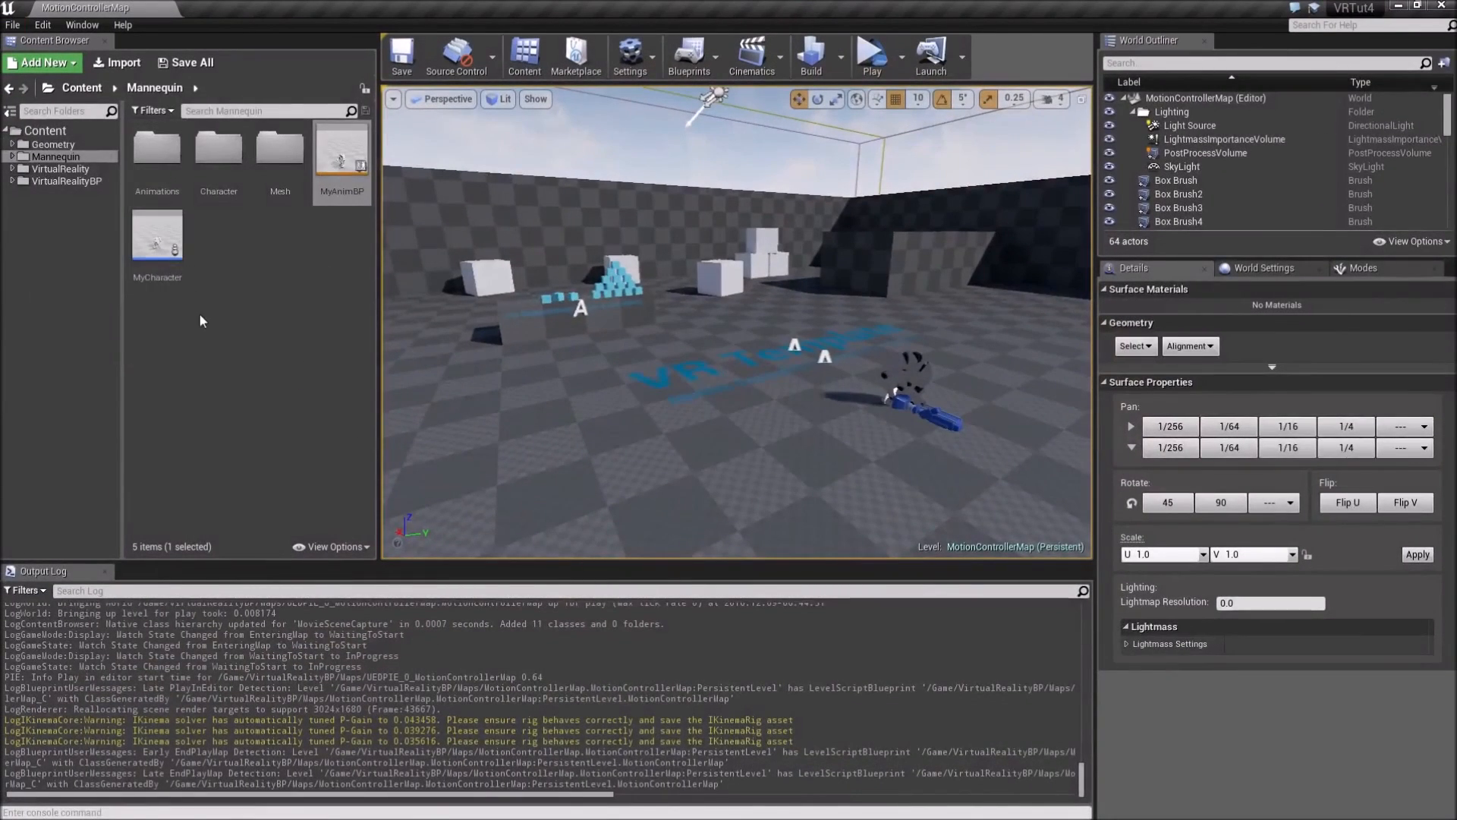
{"action": "mouse_move", "coordinate": [259, 302]}
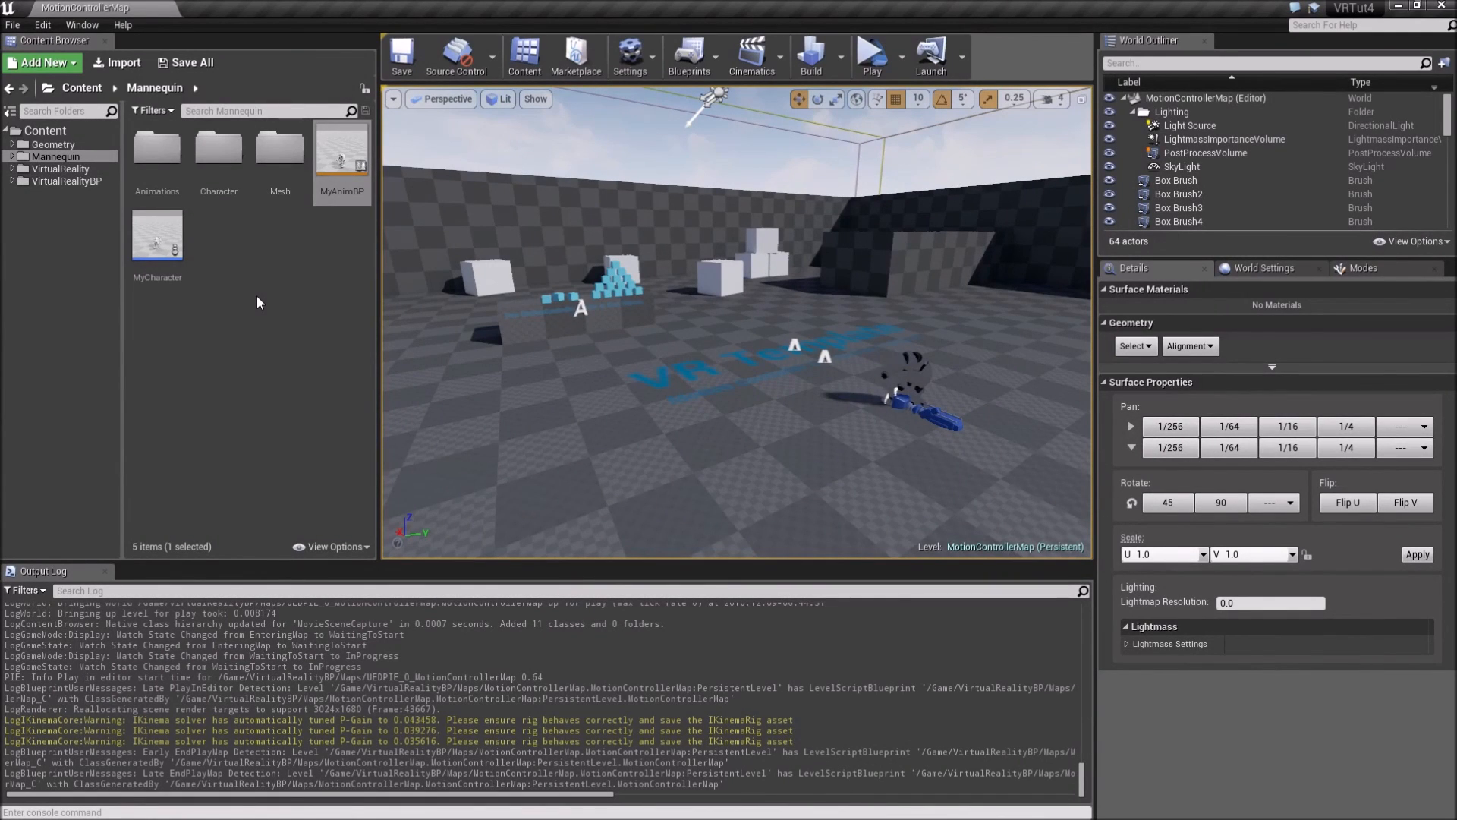